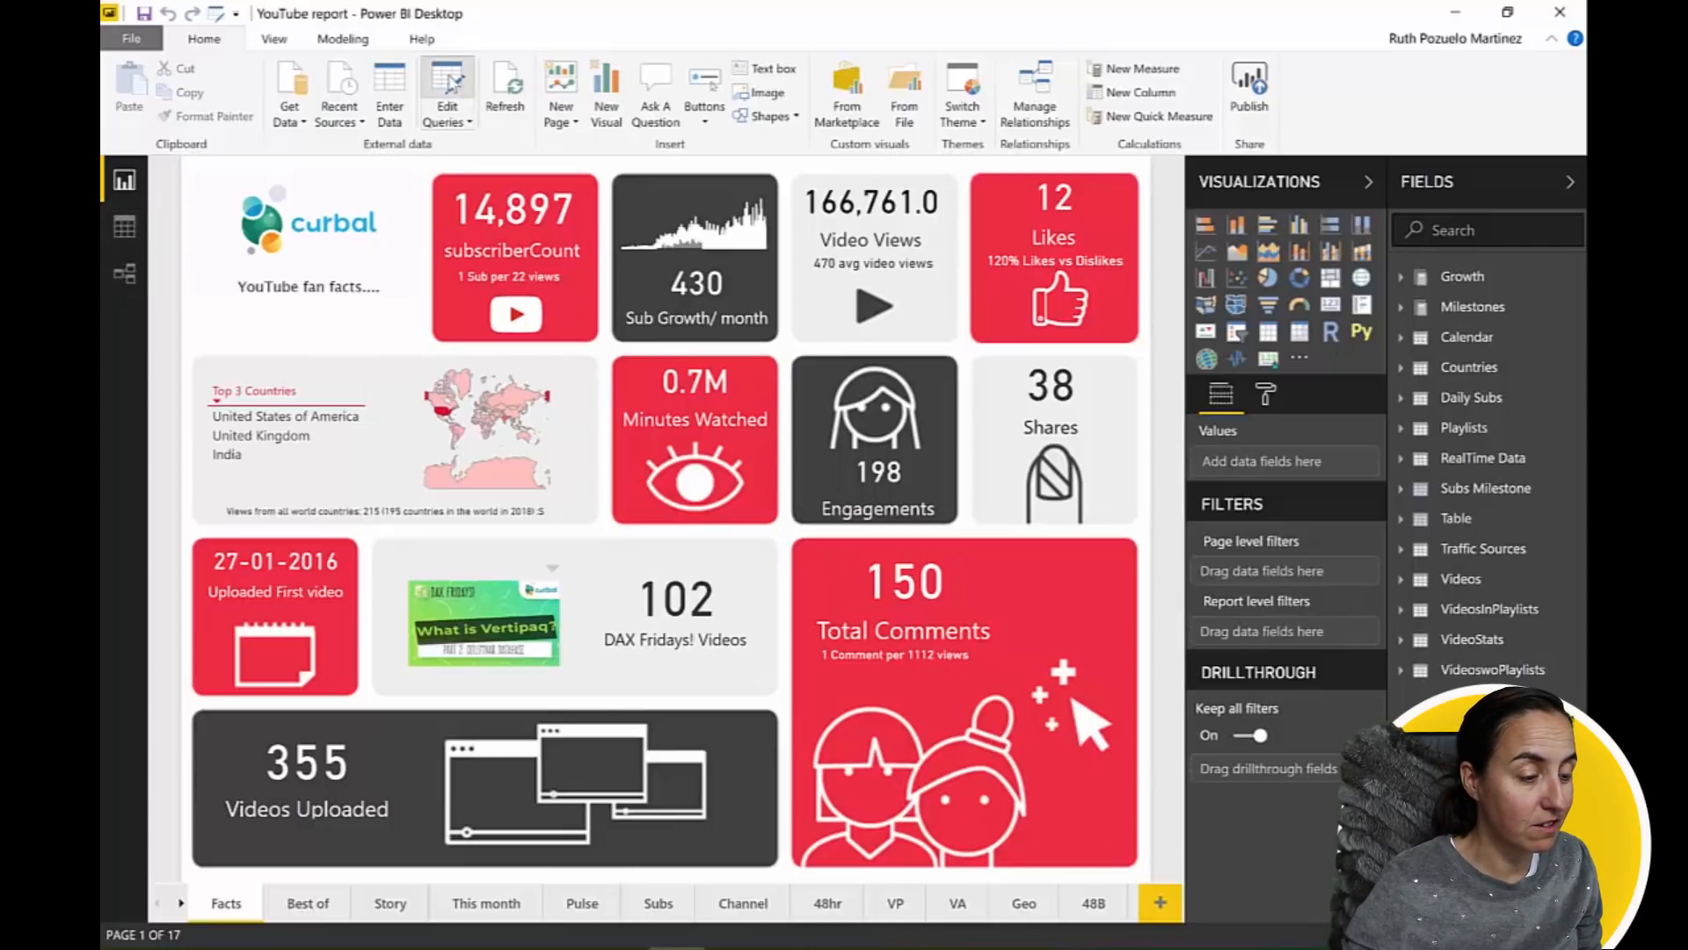
Launch the Power Query Editor from the Home ribbon's Edit Queries.
{"action": "left_click", "coordinate": [445, 92]}
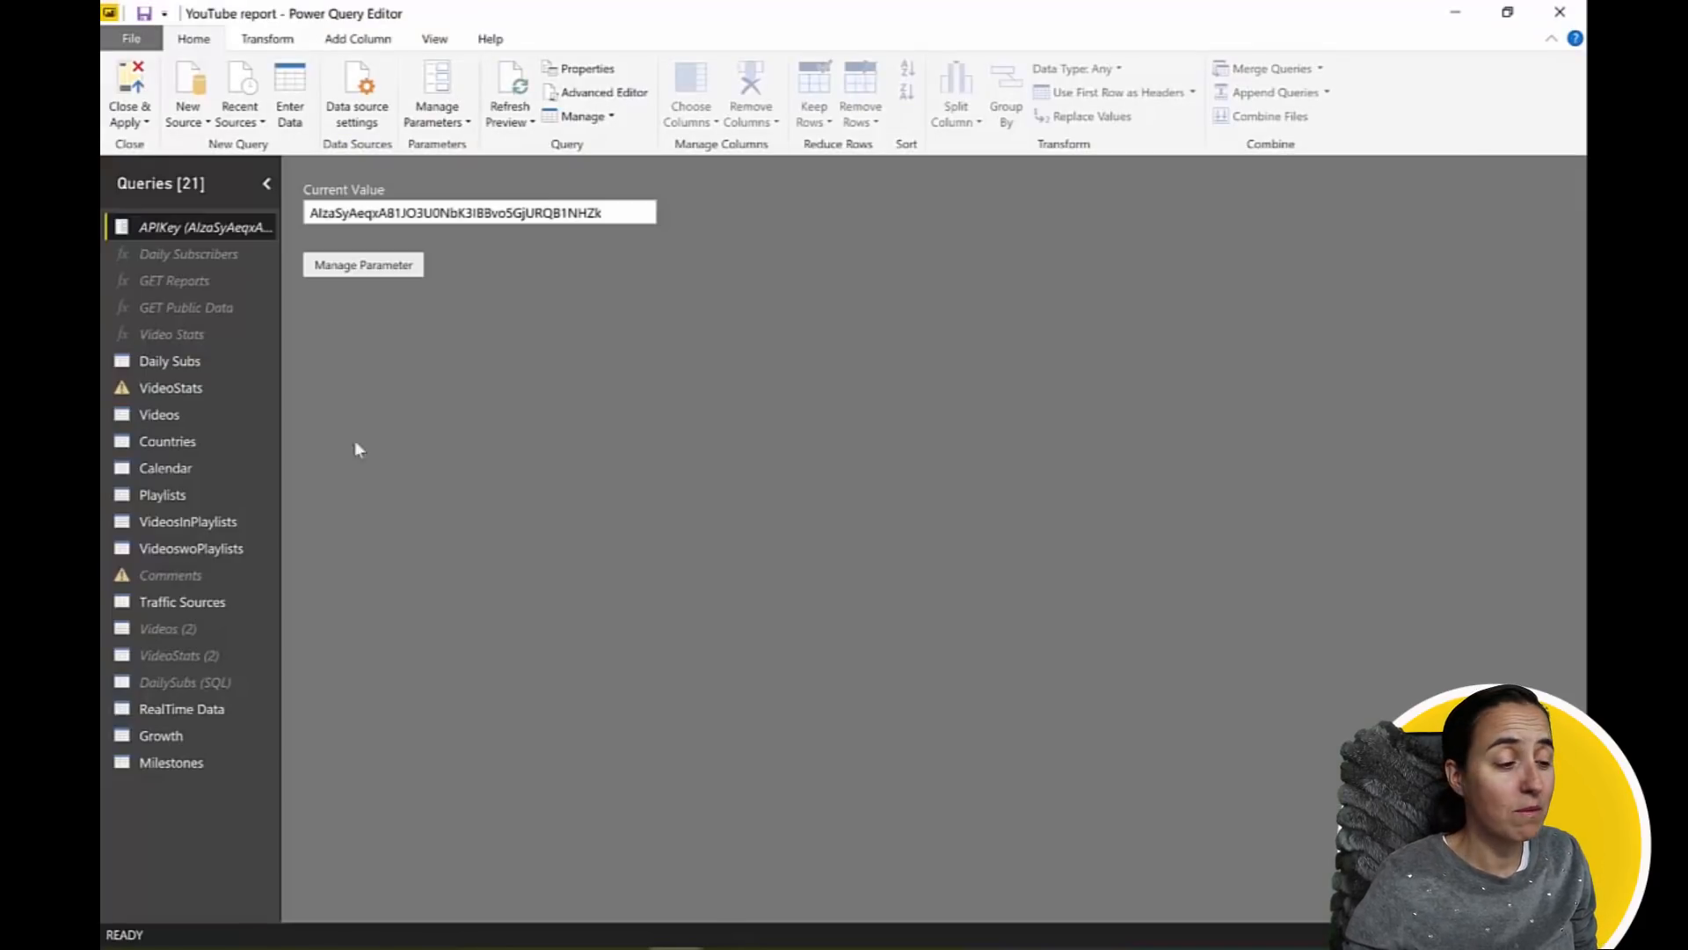
Preview the VideoStats query's daily per-video statistics table.
{"action": "left_click", "coordinate": [171, 387]}
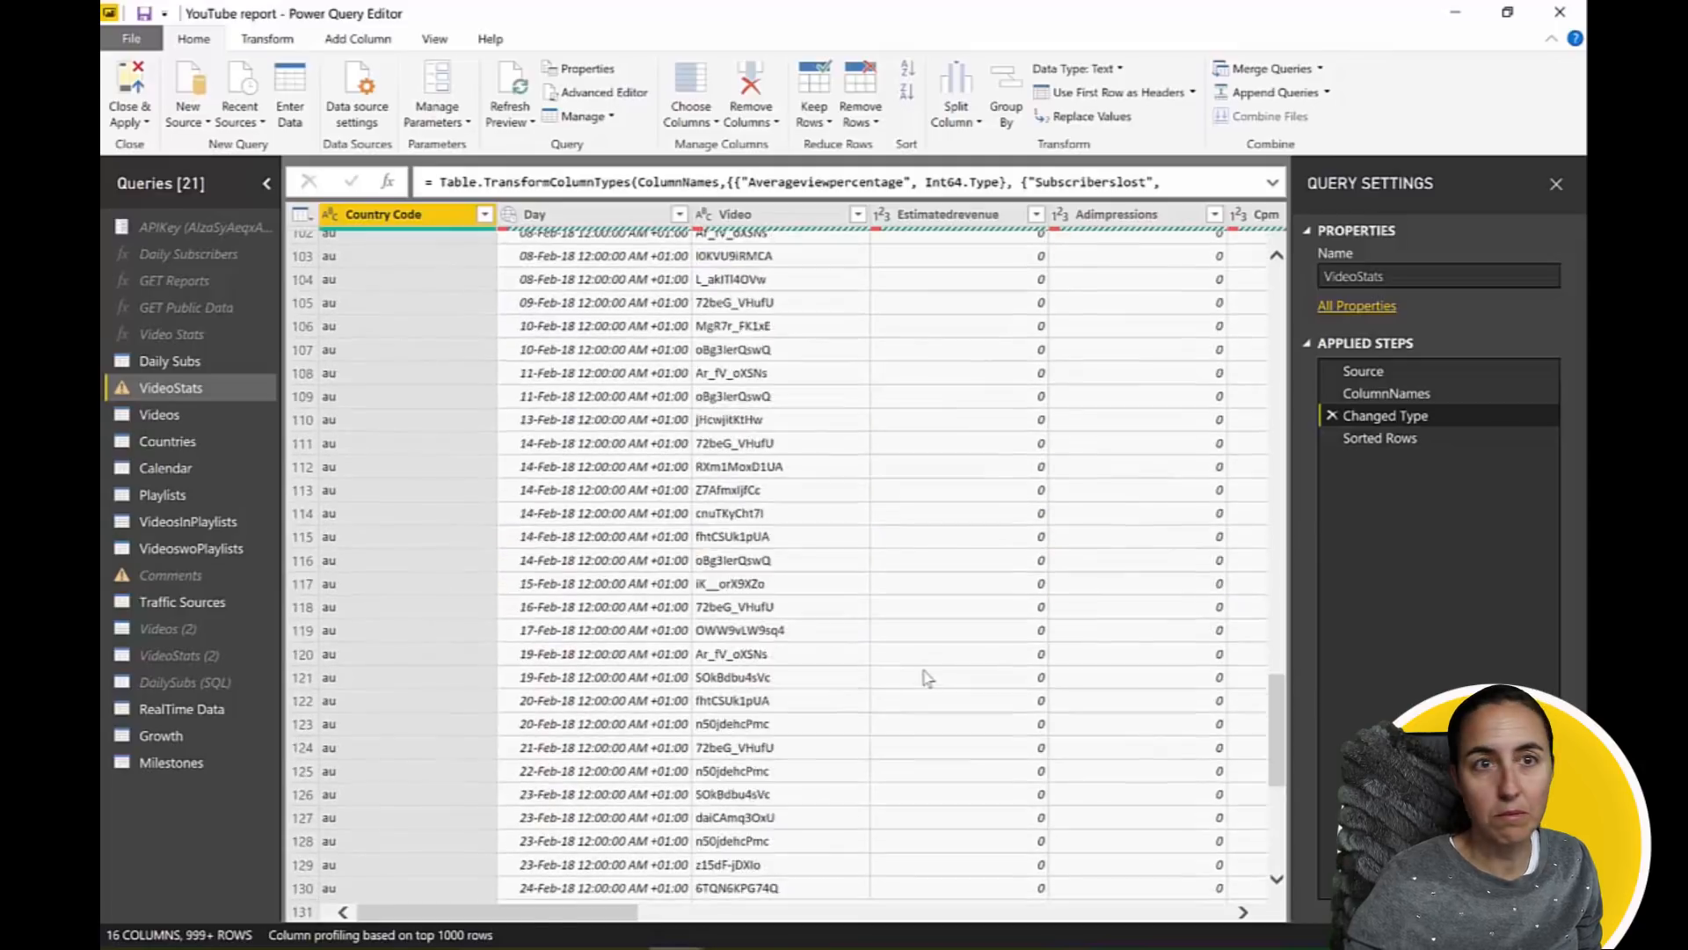
{"action": "scroll", "scroll_direction": "down", "scroll_amount": 3}
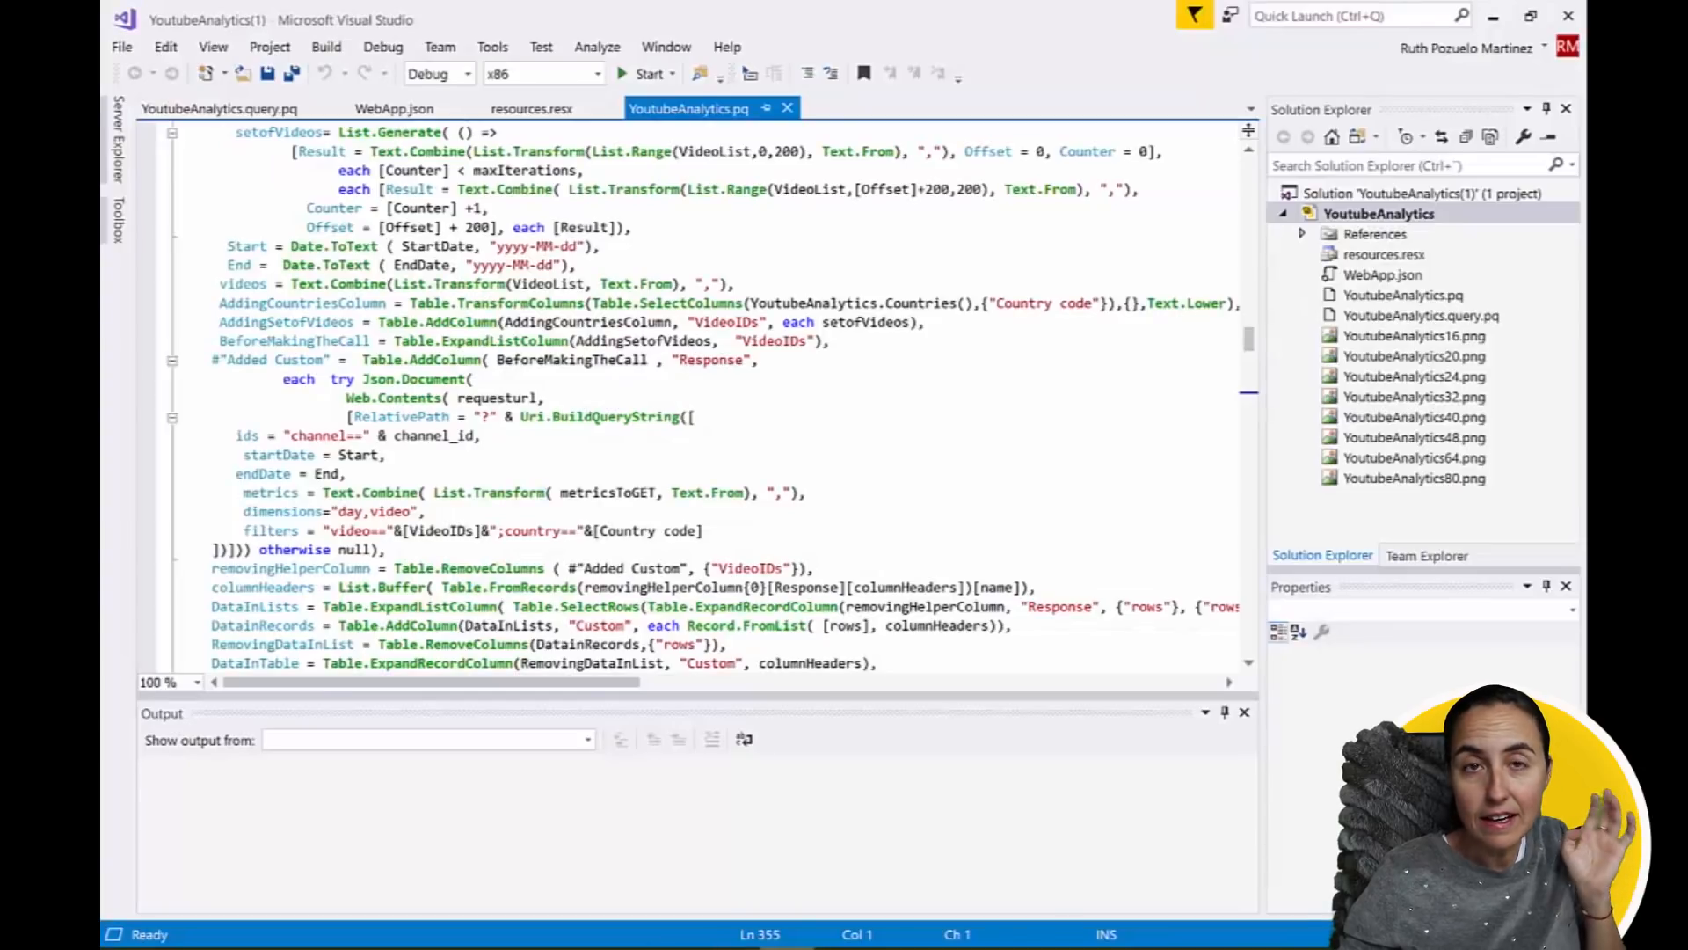
Review YoutubeAnalytics.pq and run Build Solution on the connector.
{"action": "scroll", "scroll_direction": "down", "scroll_amount": 3}
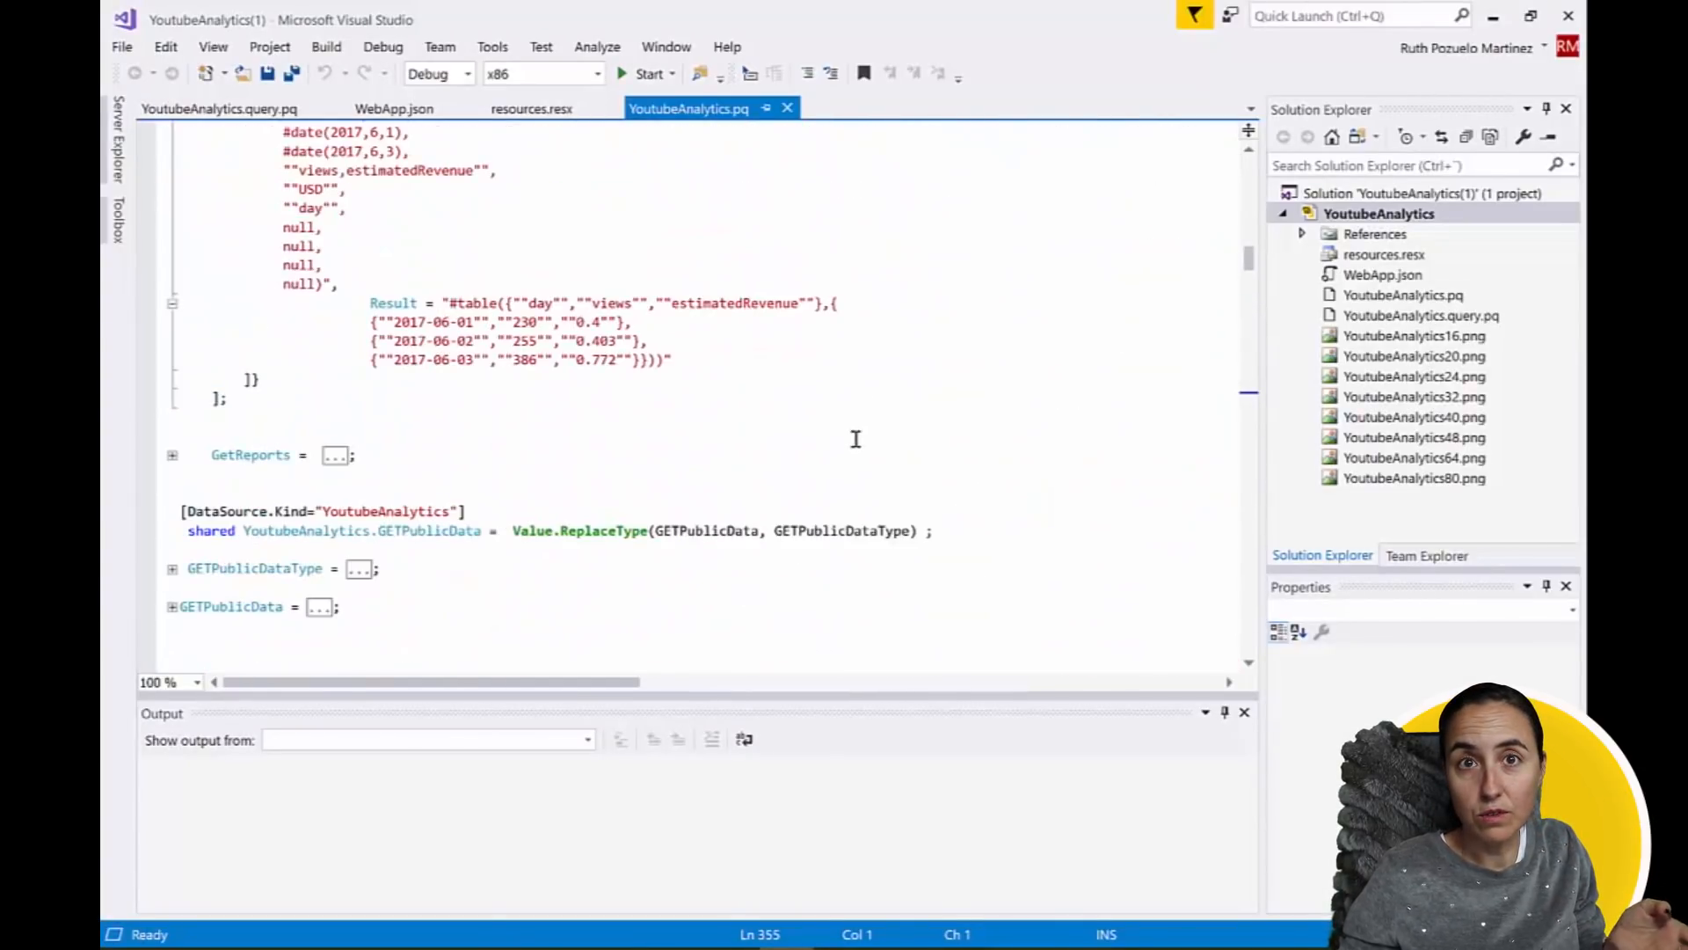
{"action": "scroll", "scroll_direction": "down", "scroll_amount": 3}
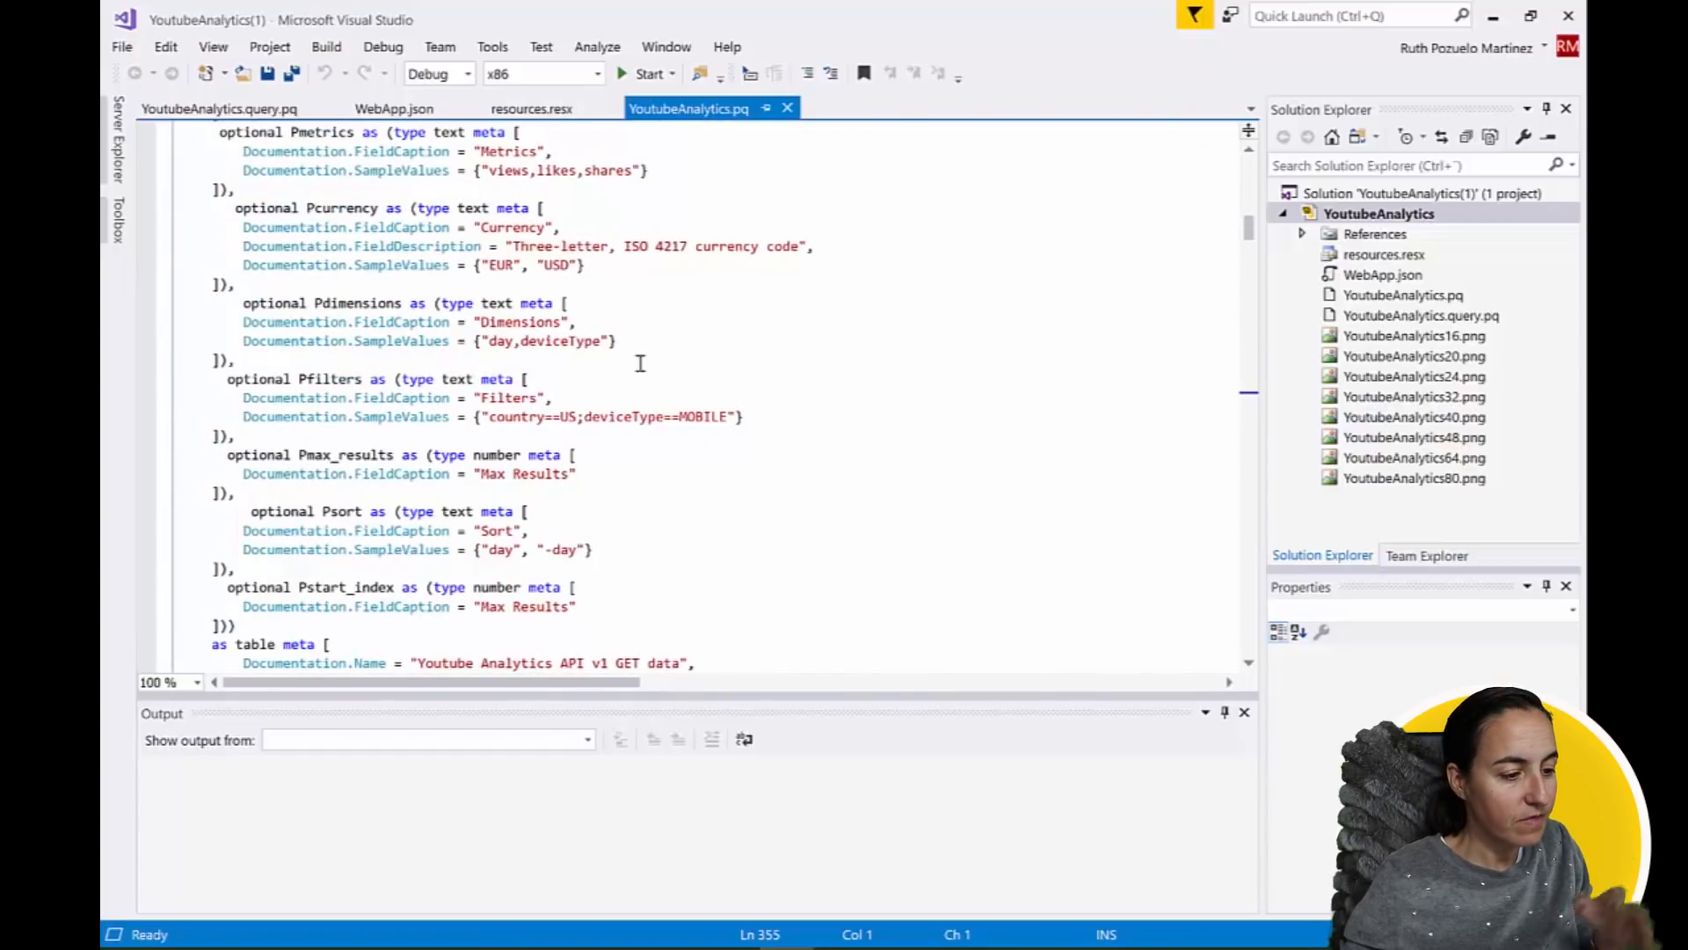
{"action": "left_click", "coordinate": [325, 46]}
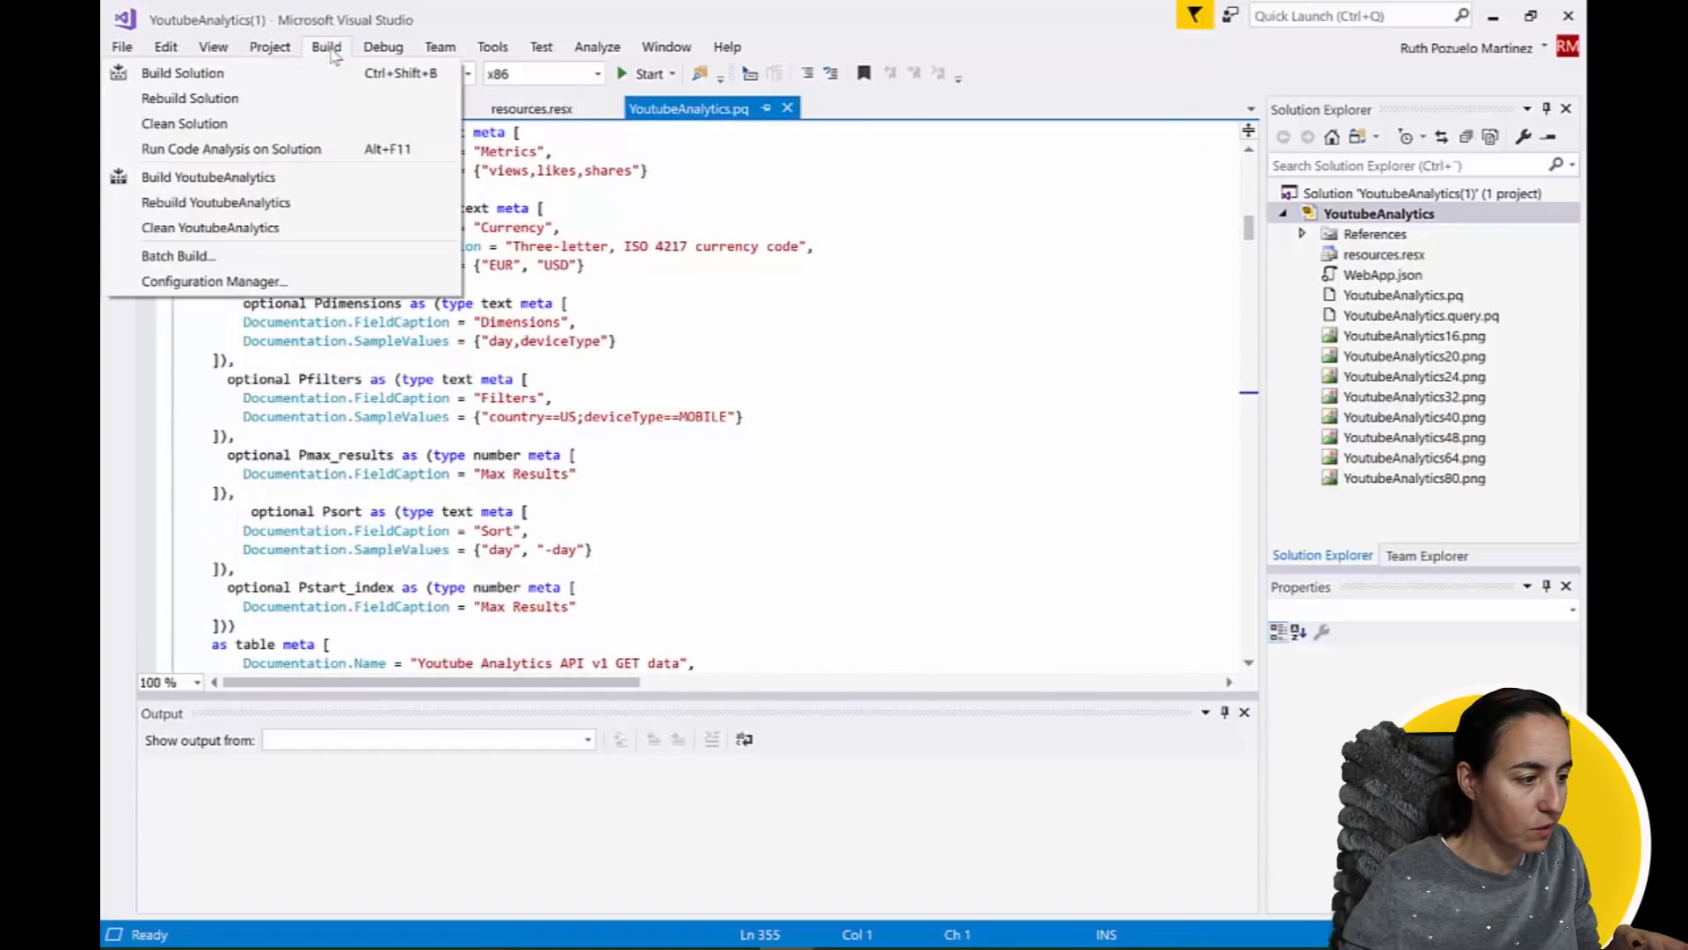
{"action": "left_click", "coordinate": [181, 72]}
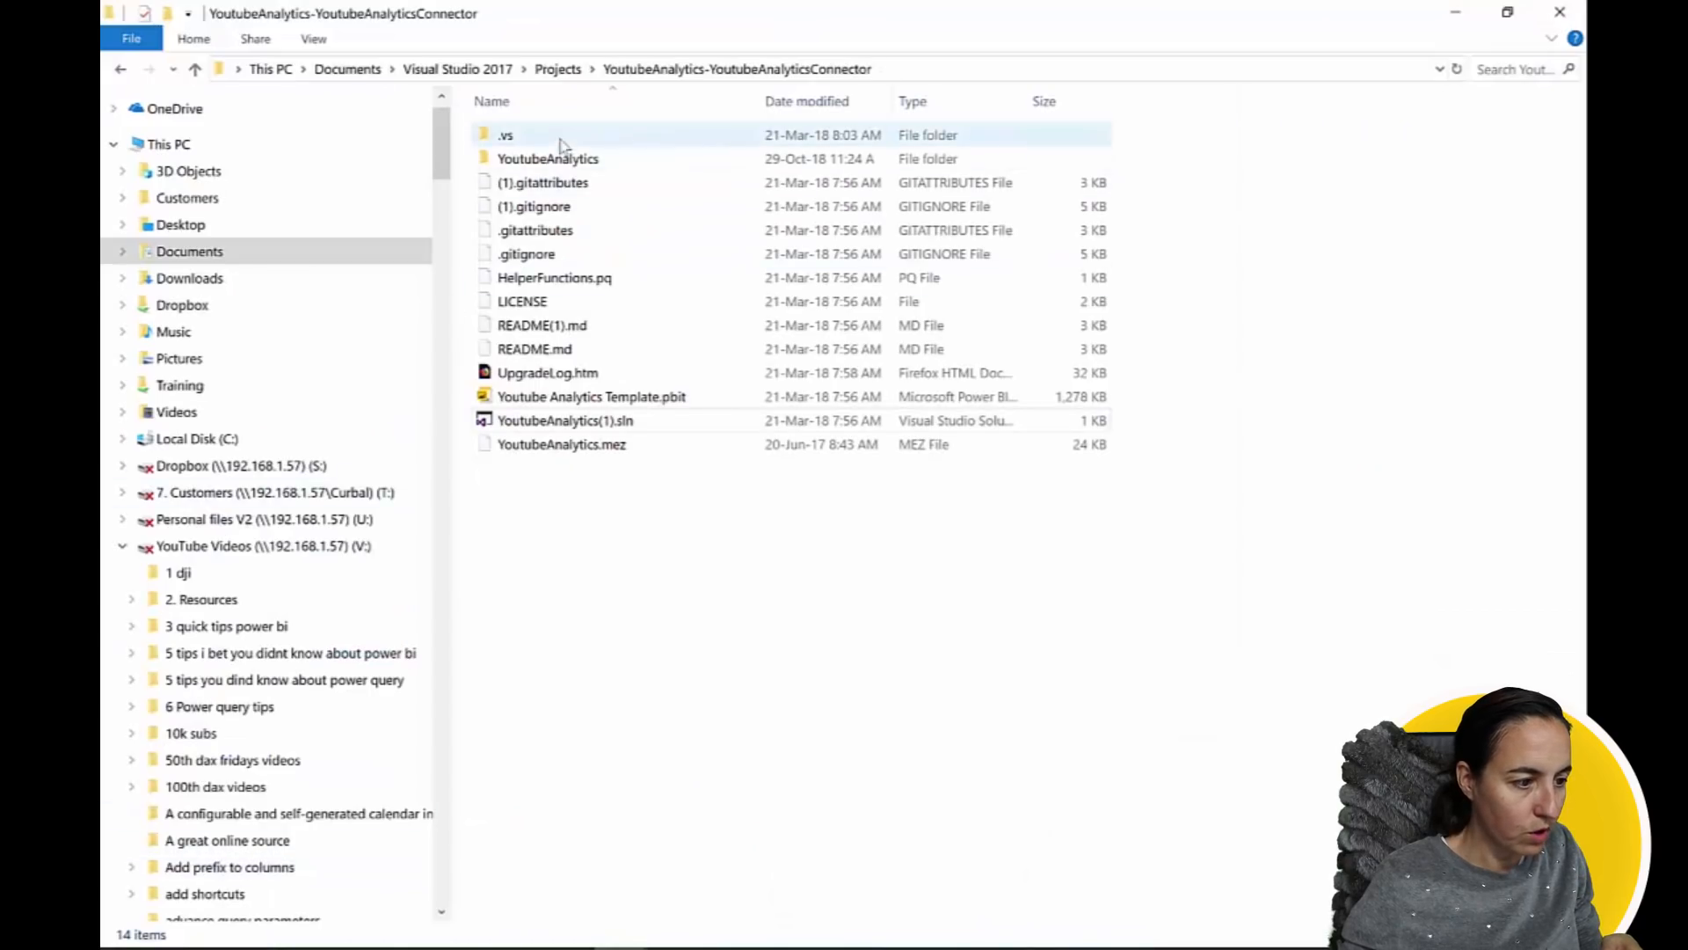
Navigate into YoutubeAnalytics\bin\Debug to the freshly built YoutubeAnalytics.mez.
{"action": "double_click", "coordinate": [547, 158]}
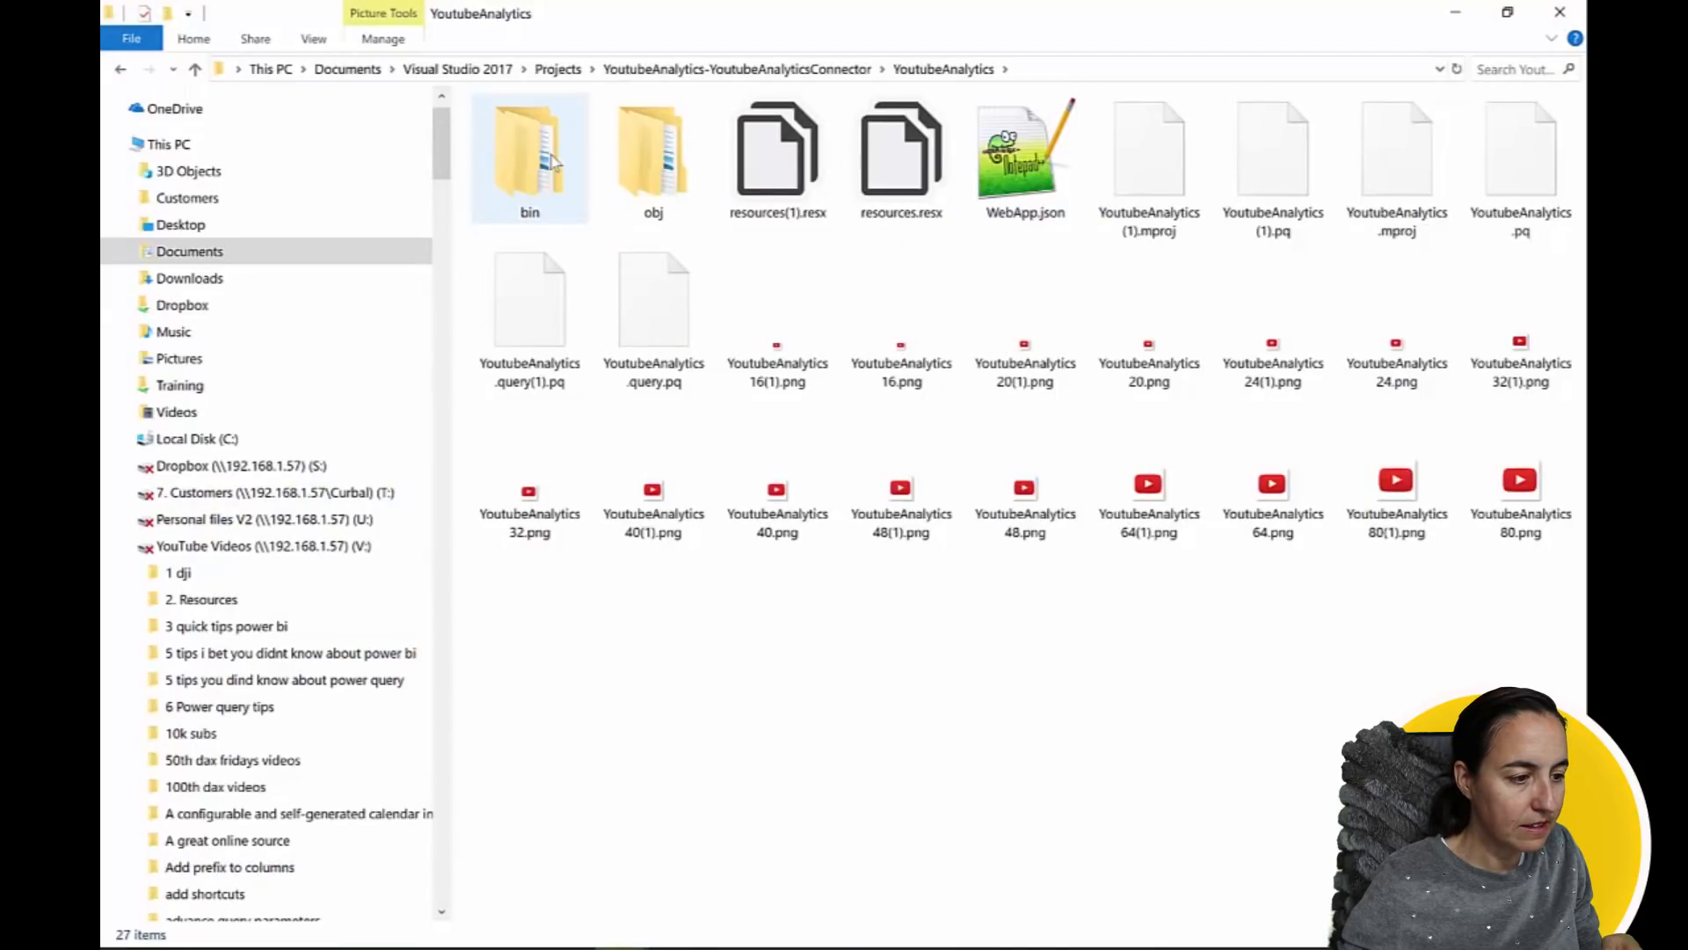
{"action": "double_click", "coordinate": [529, 152]}
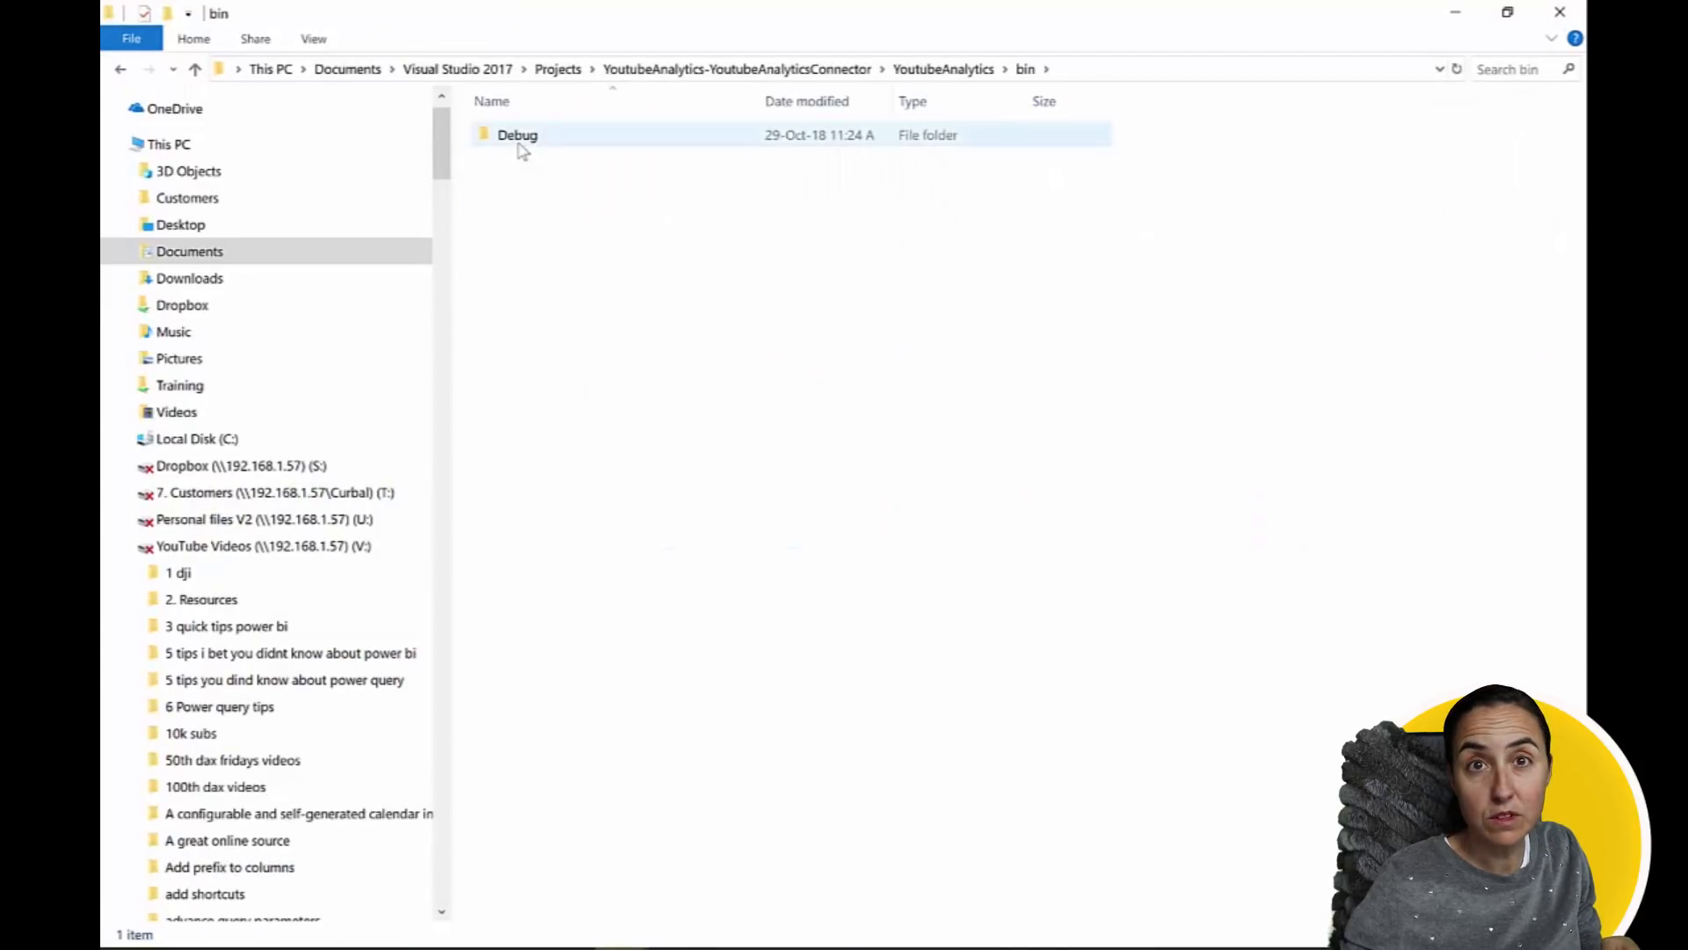
{"action": "double_click", "coordinate": [517, 135]}
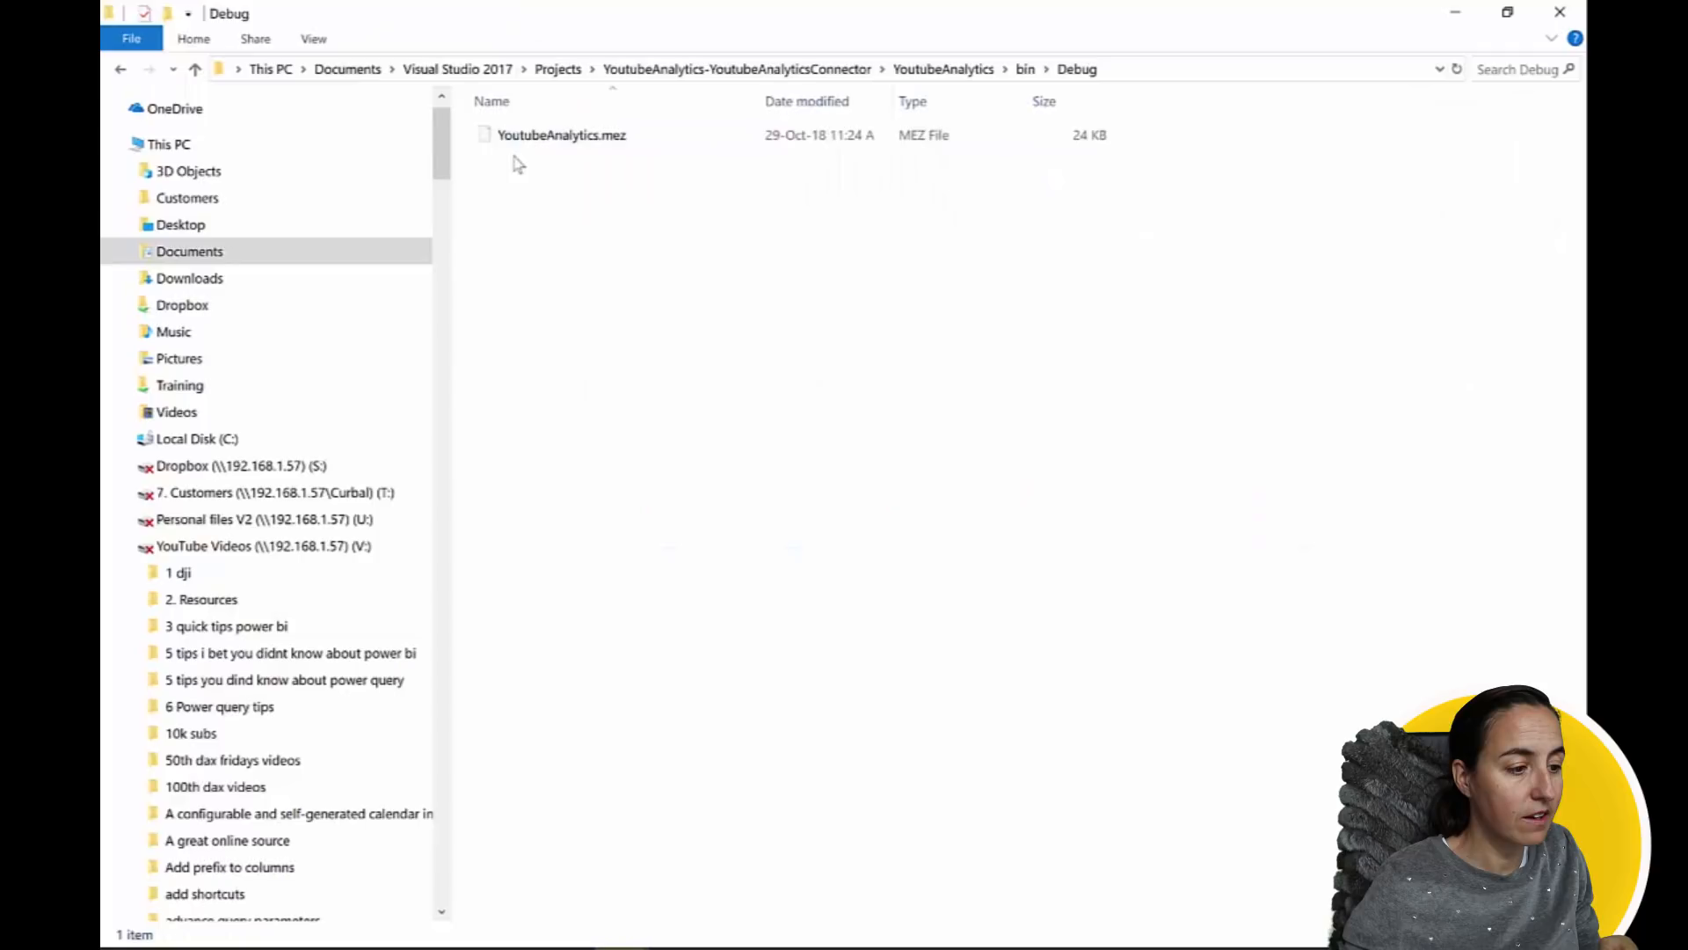
{"action": "mouse_move", "coordinate": [561, 135]}
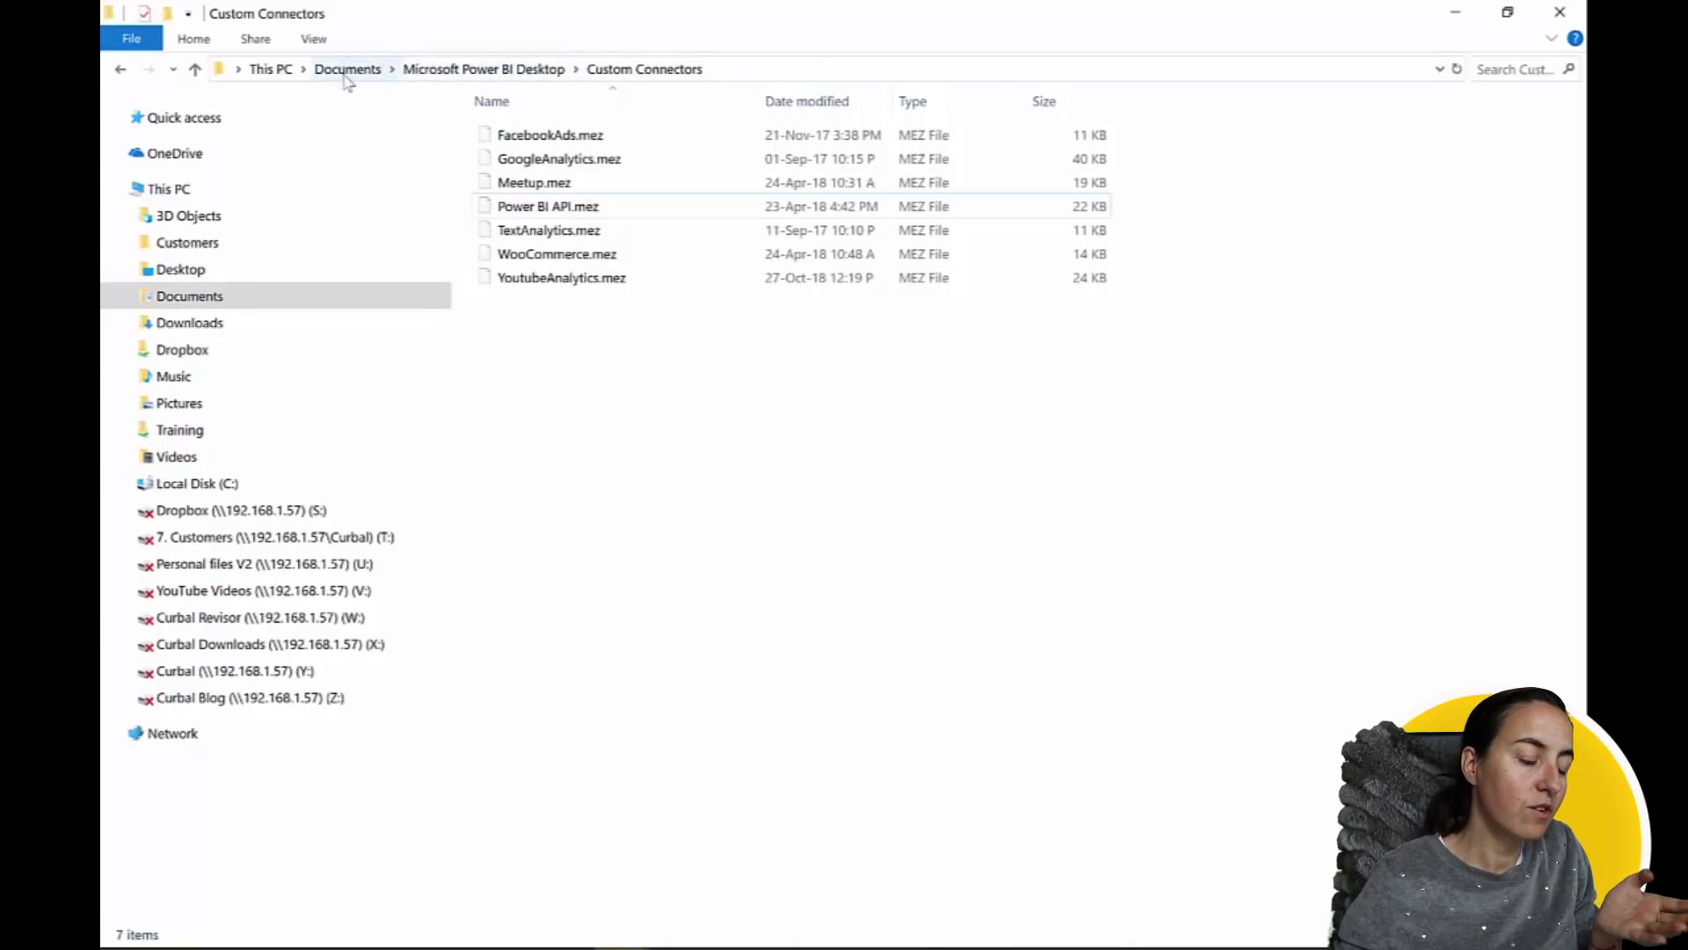
{"action": "mouse_move", "coordinate": [464, 69]}
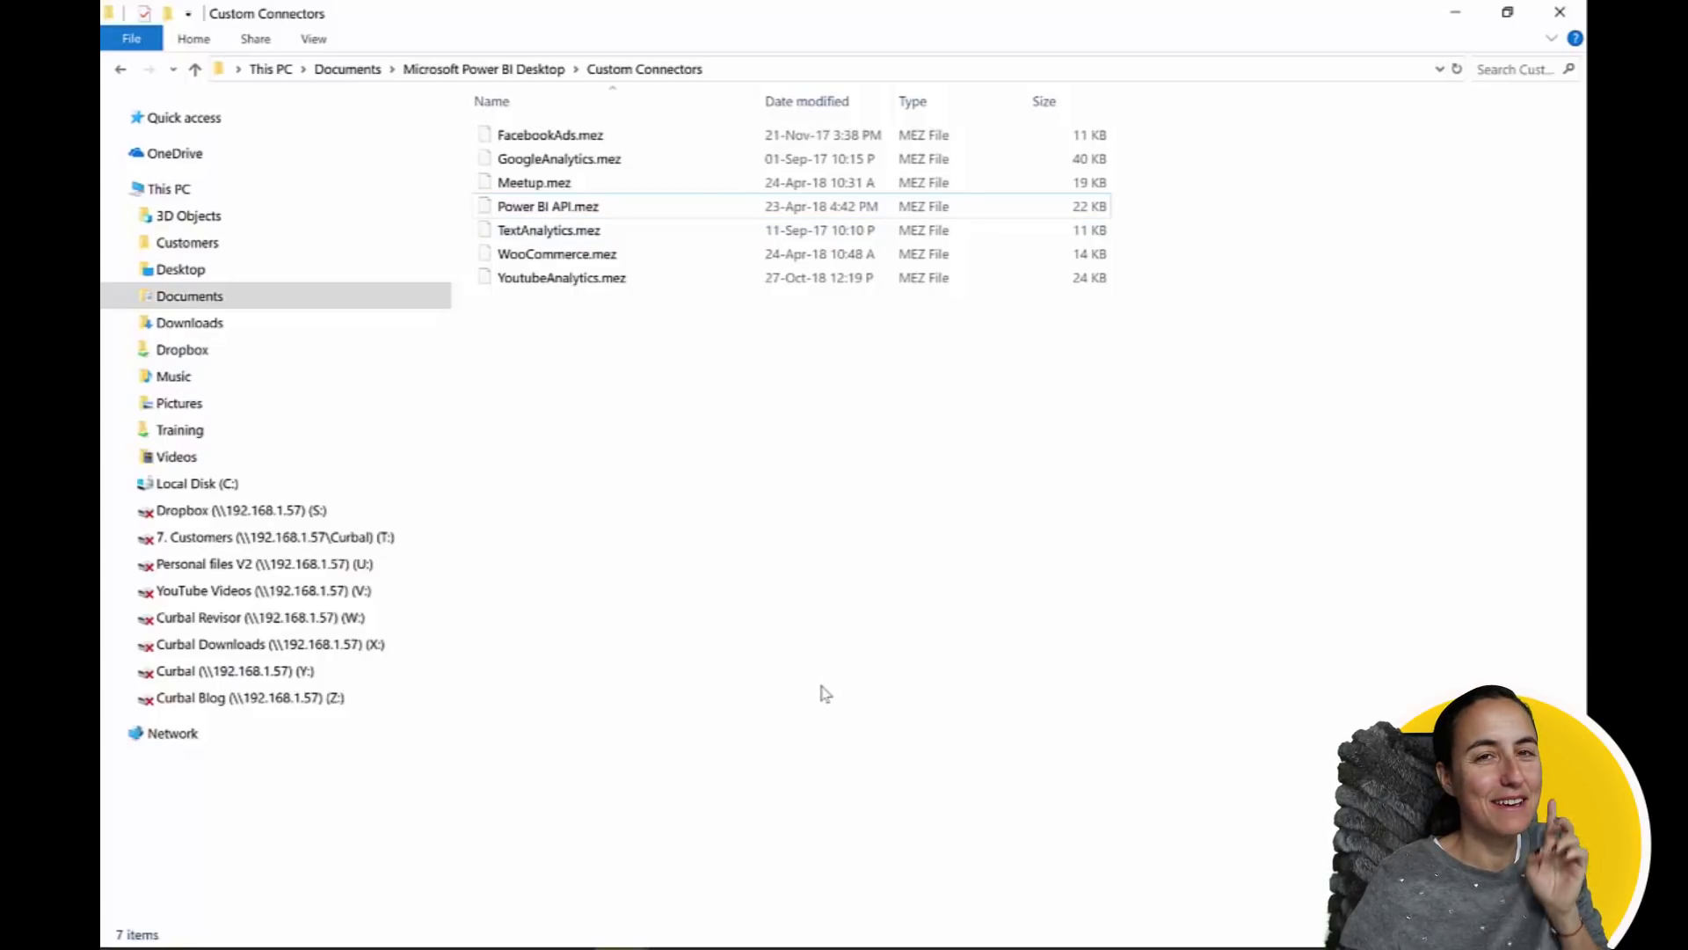
{"action": "mouse_move", "coordinate": [829, 687]}
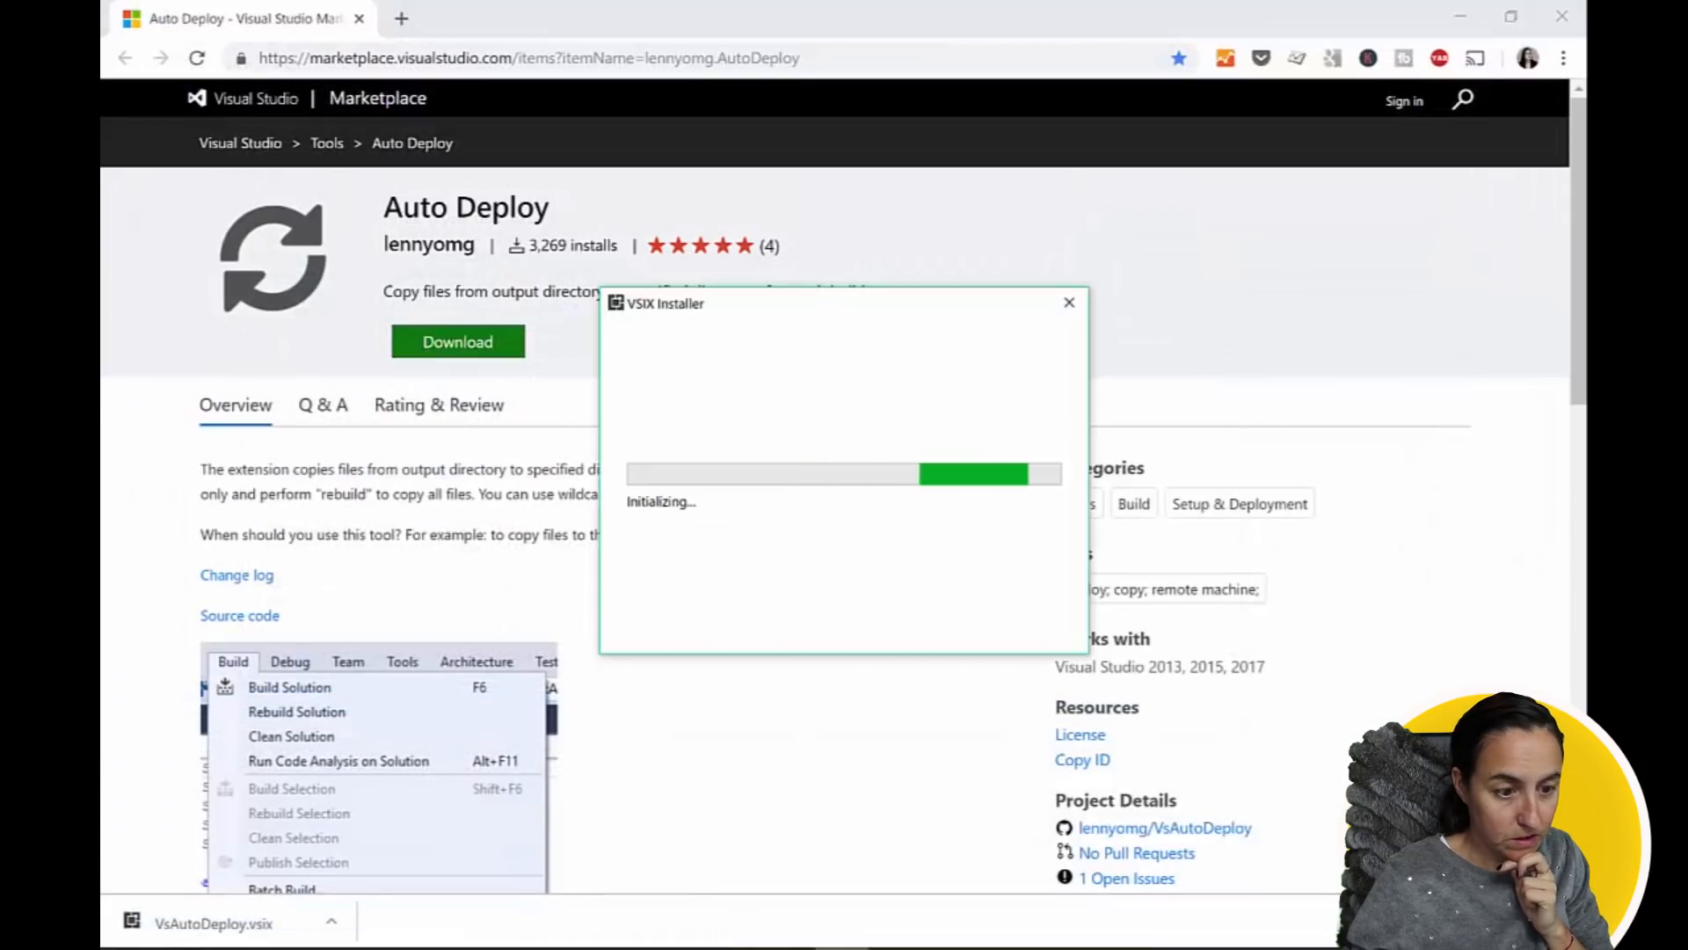
{"action": "mouse_move", "coordinate": [855, 505]}
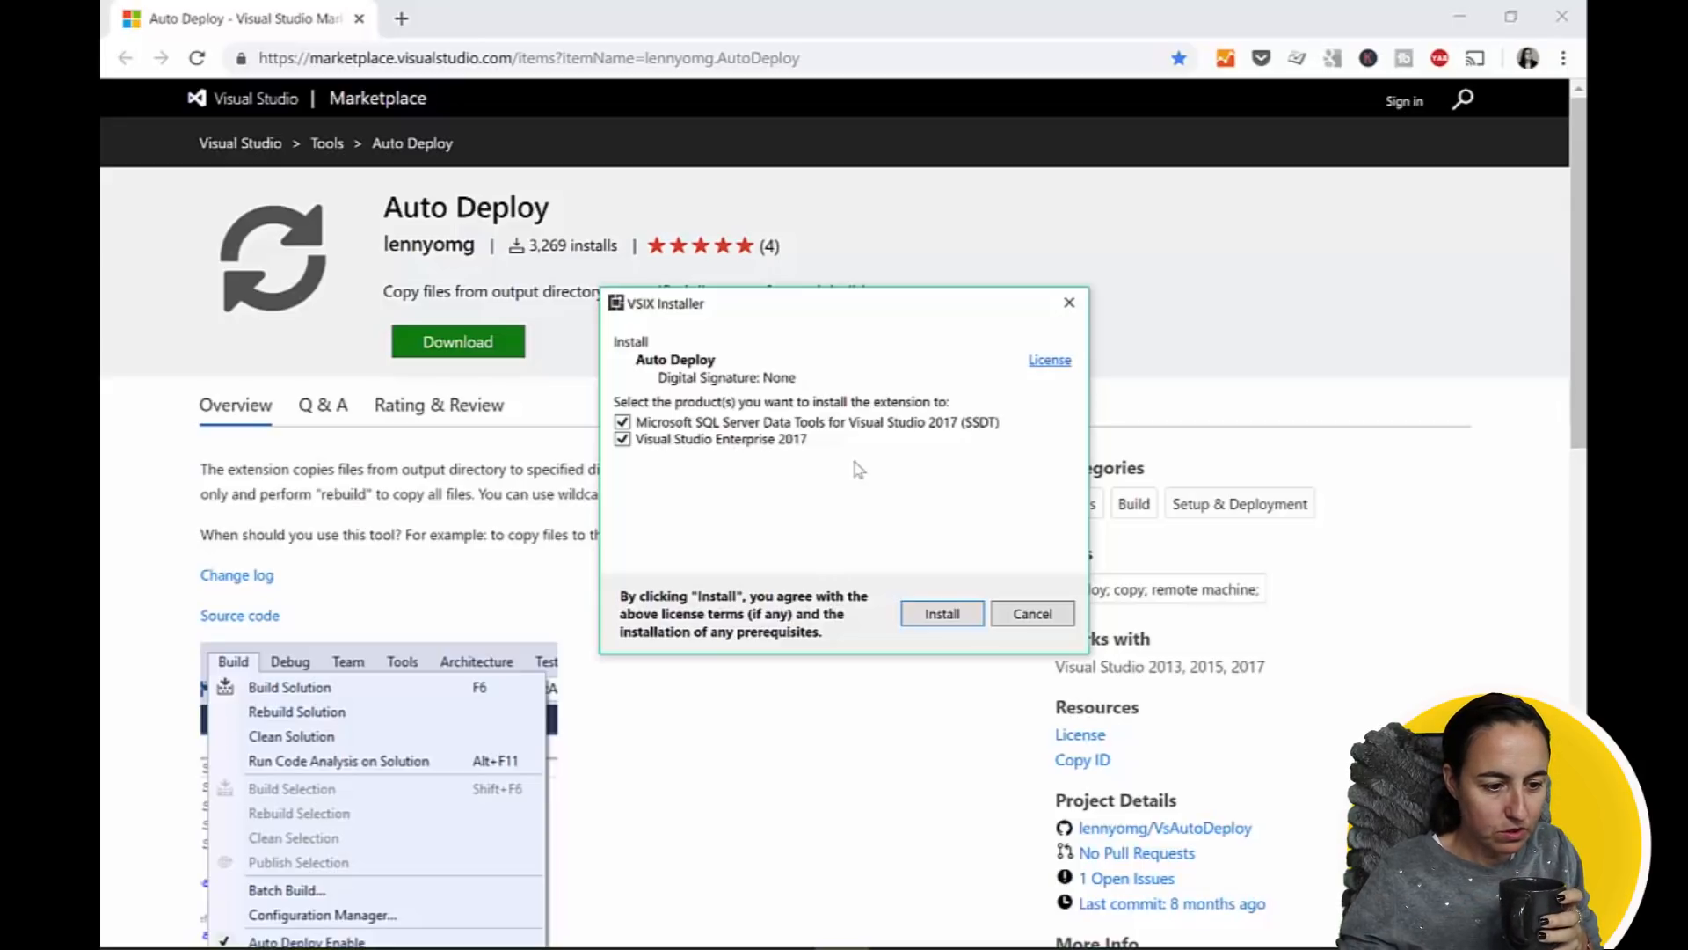
Run the Auto Deploy VSIX installer for both Visual Studio products and finish.
{"action": "left_click", "coordinate": [941, 612]}
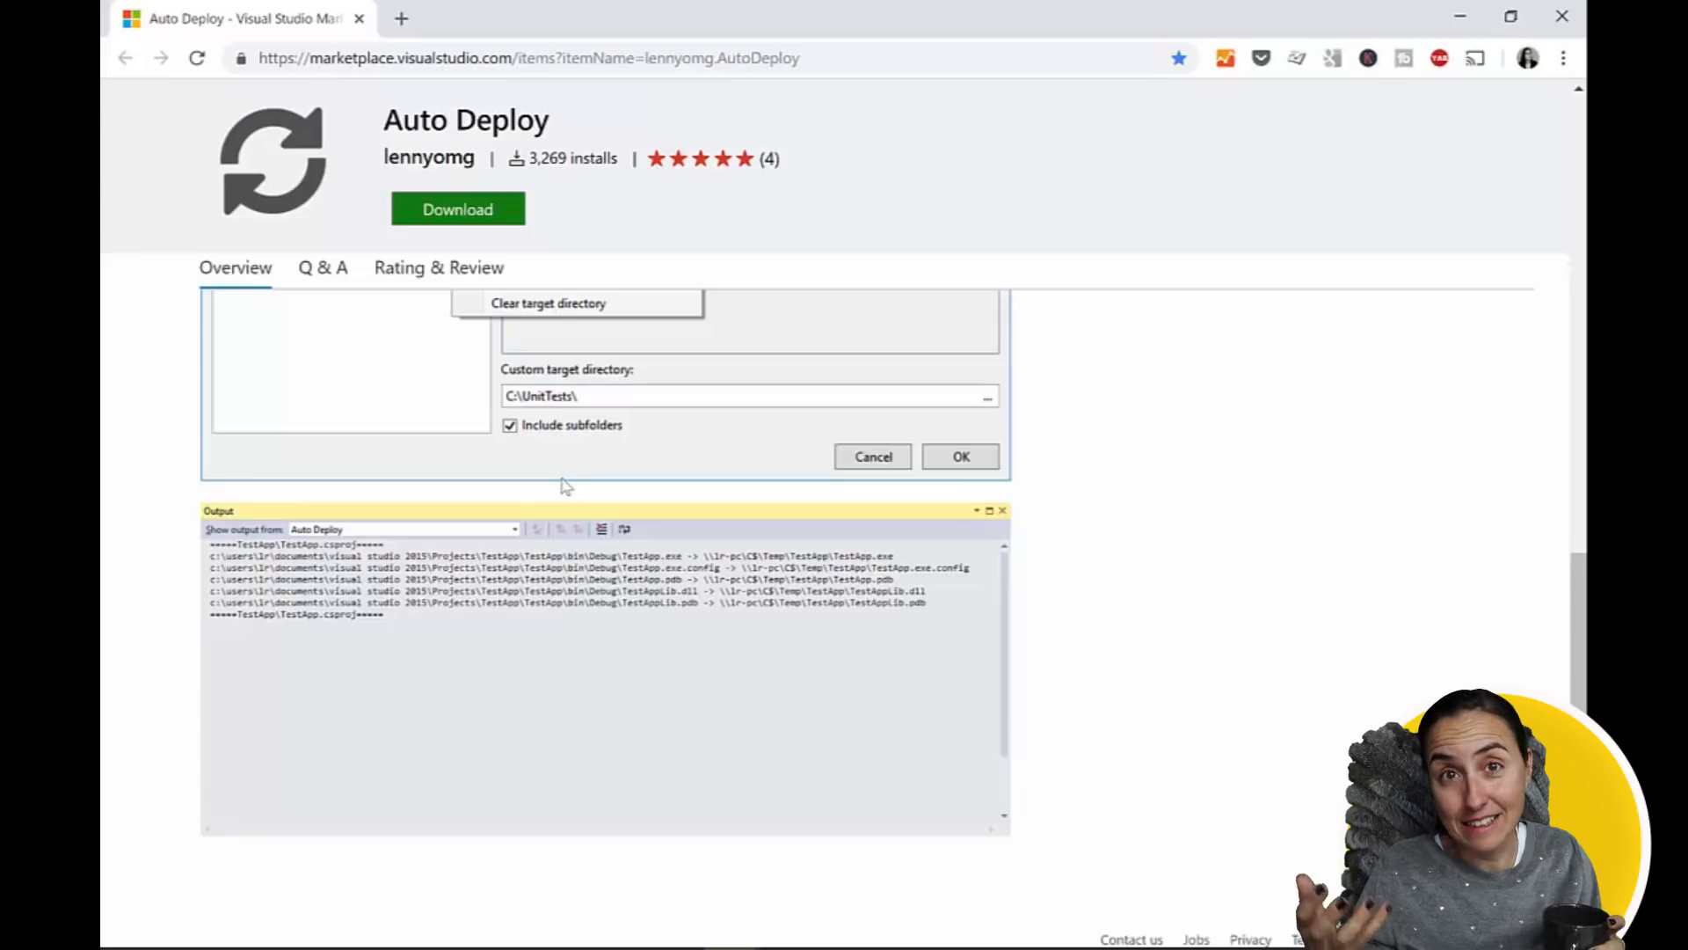
{"action": "mouse_move", "coordinate": [1212, 535]}
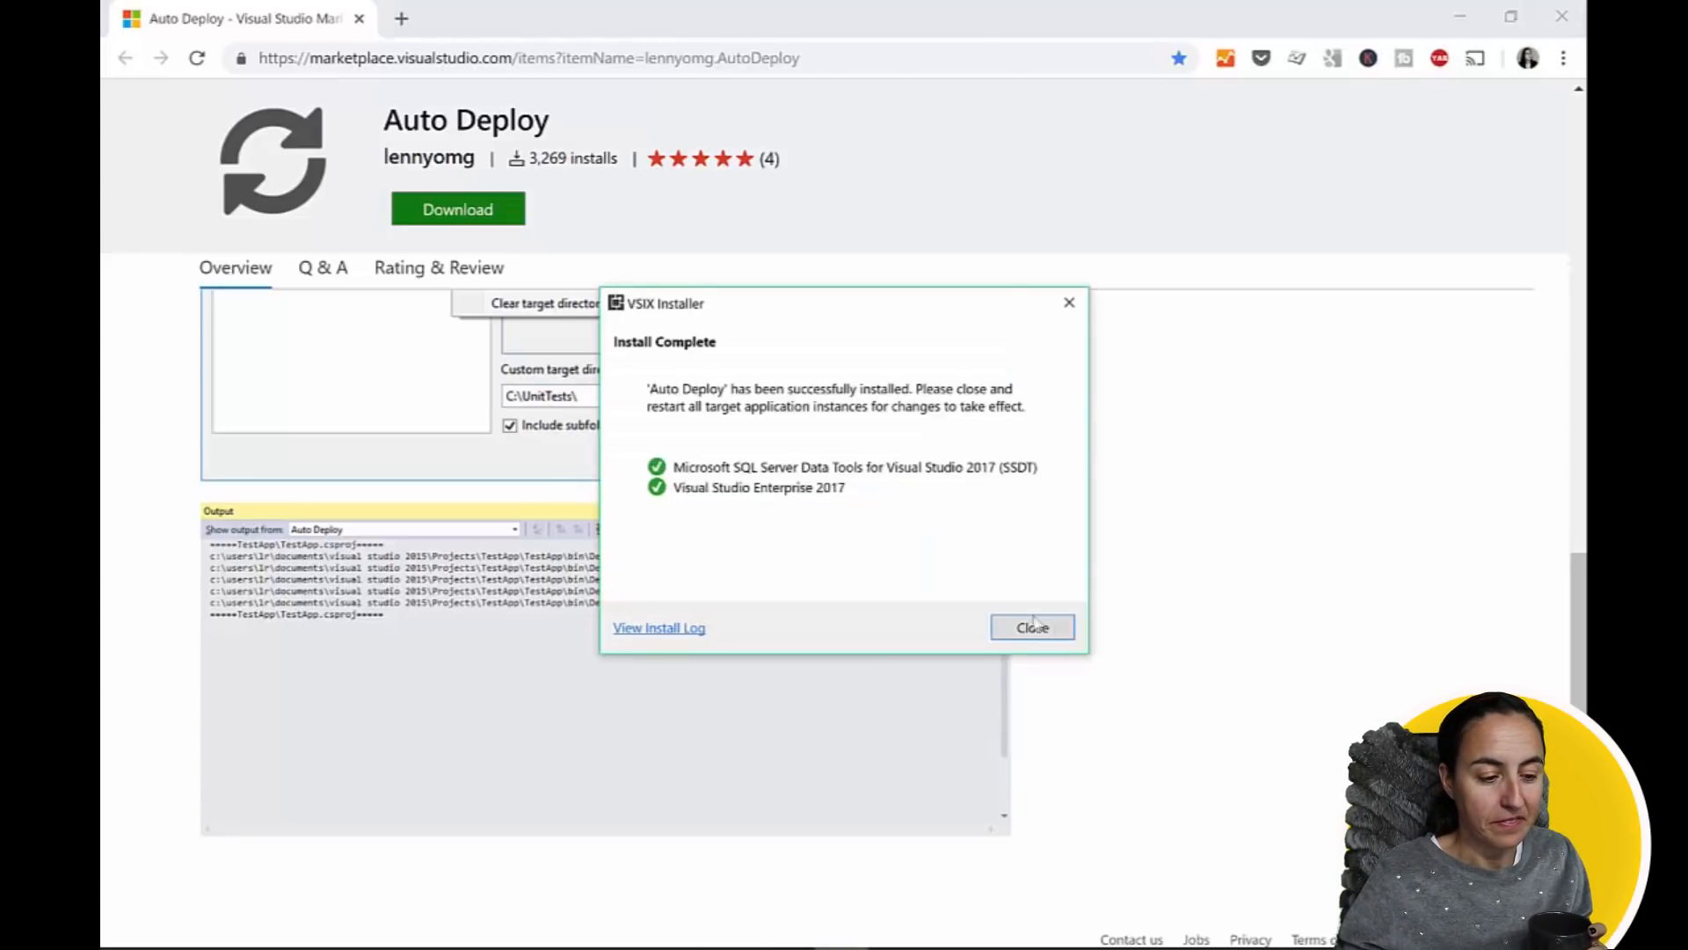
{"action": "left_click", "coordinate": [1031, 628]}
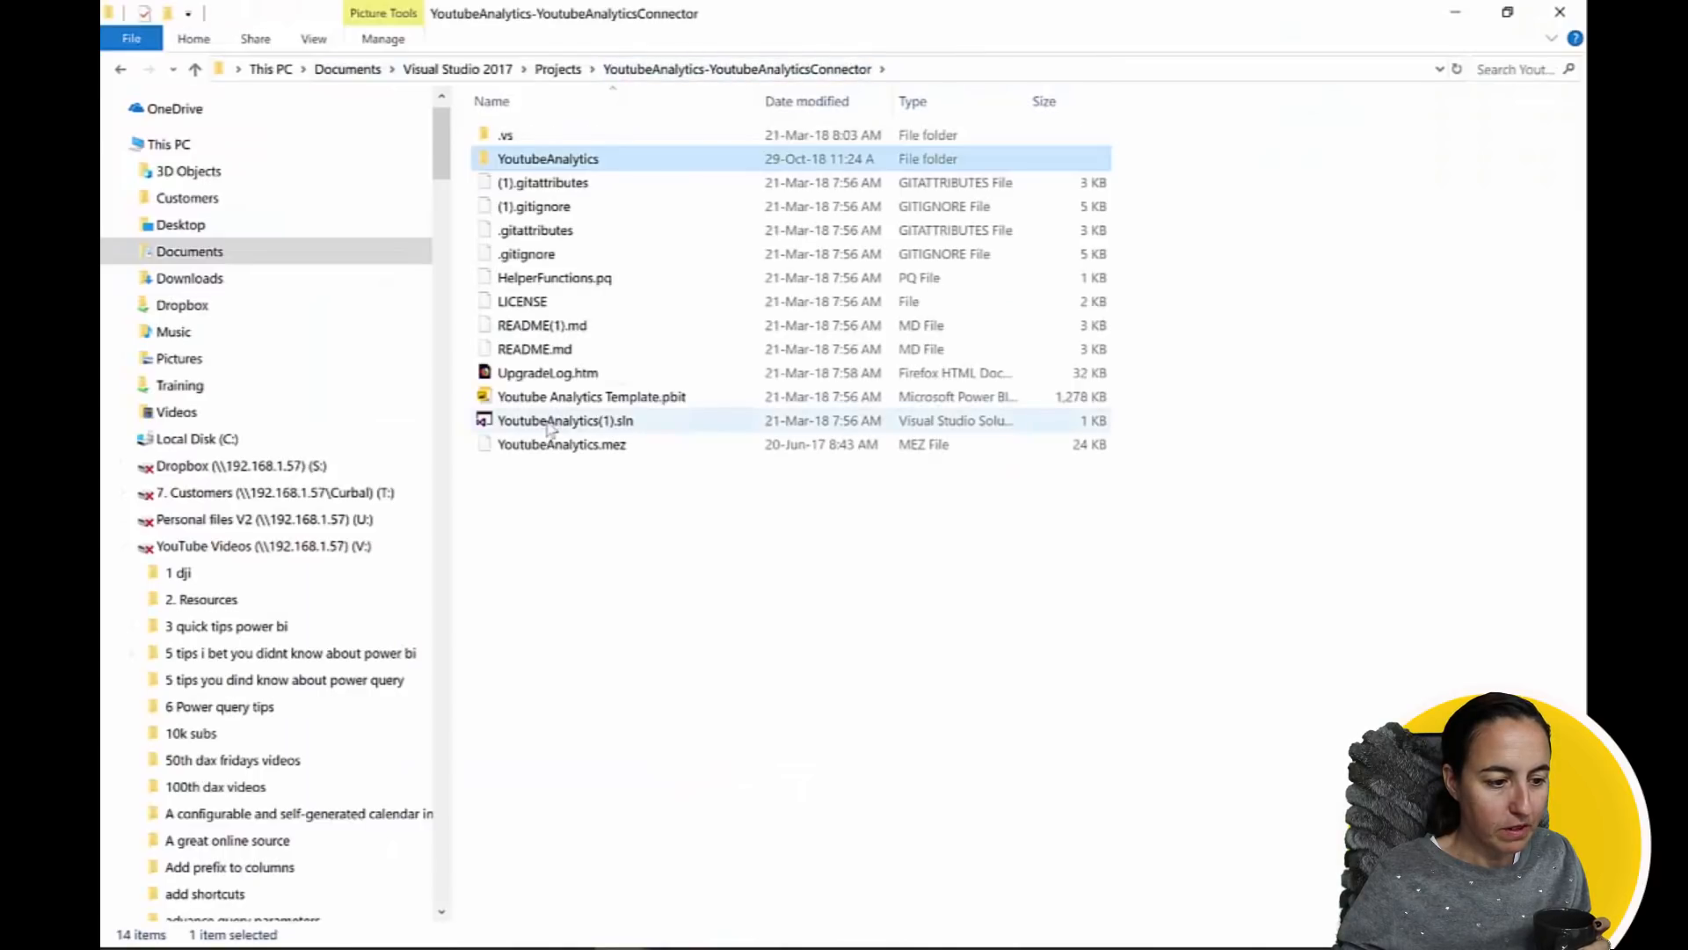
Reopen YoutubeAnalytics(1).sln in Visual Studio.
{"action": "double_click", "coordinate": [565, 420]}
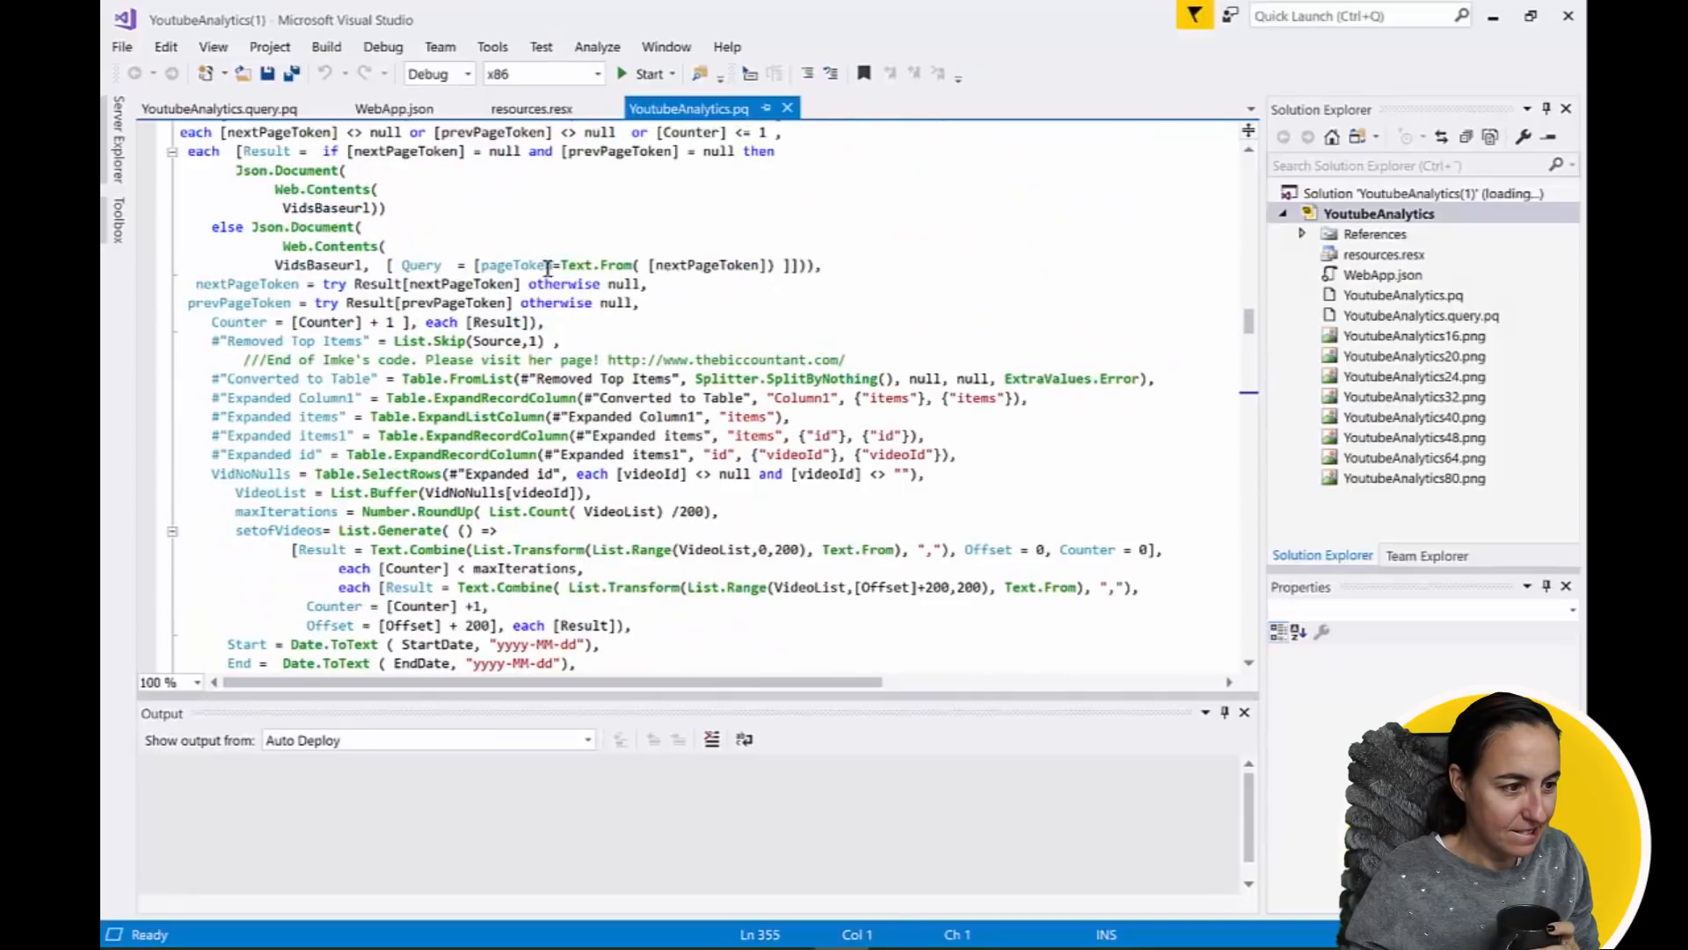
In Auto Deploy Configuration, add a file entry for YoutubeAnalytics targeting the Power BI Custom Connectors path.
{"action": "left_click", "coordinate": [325, 46]}
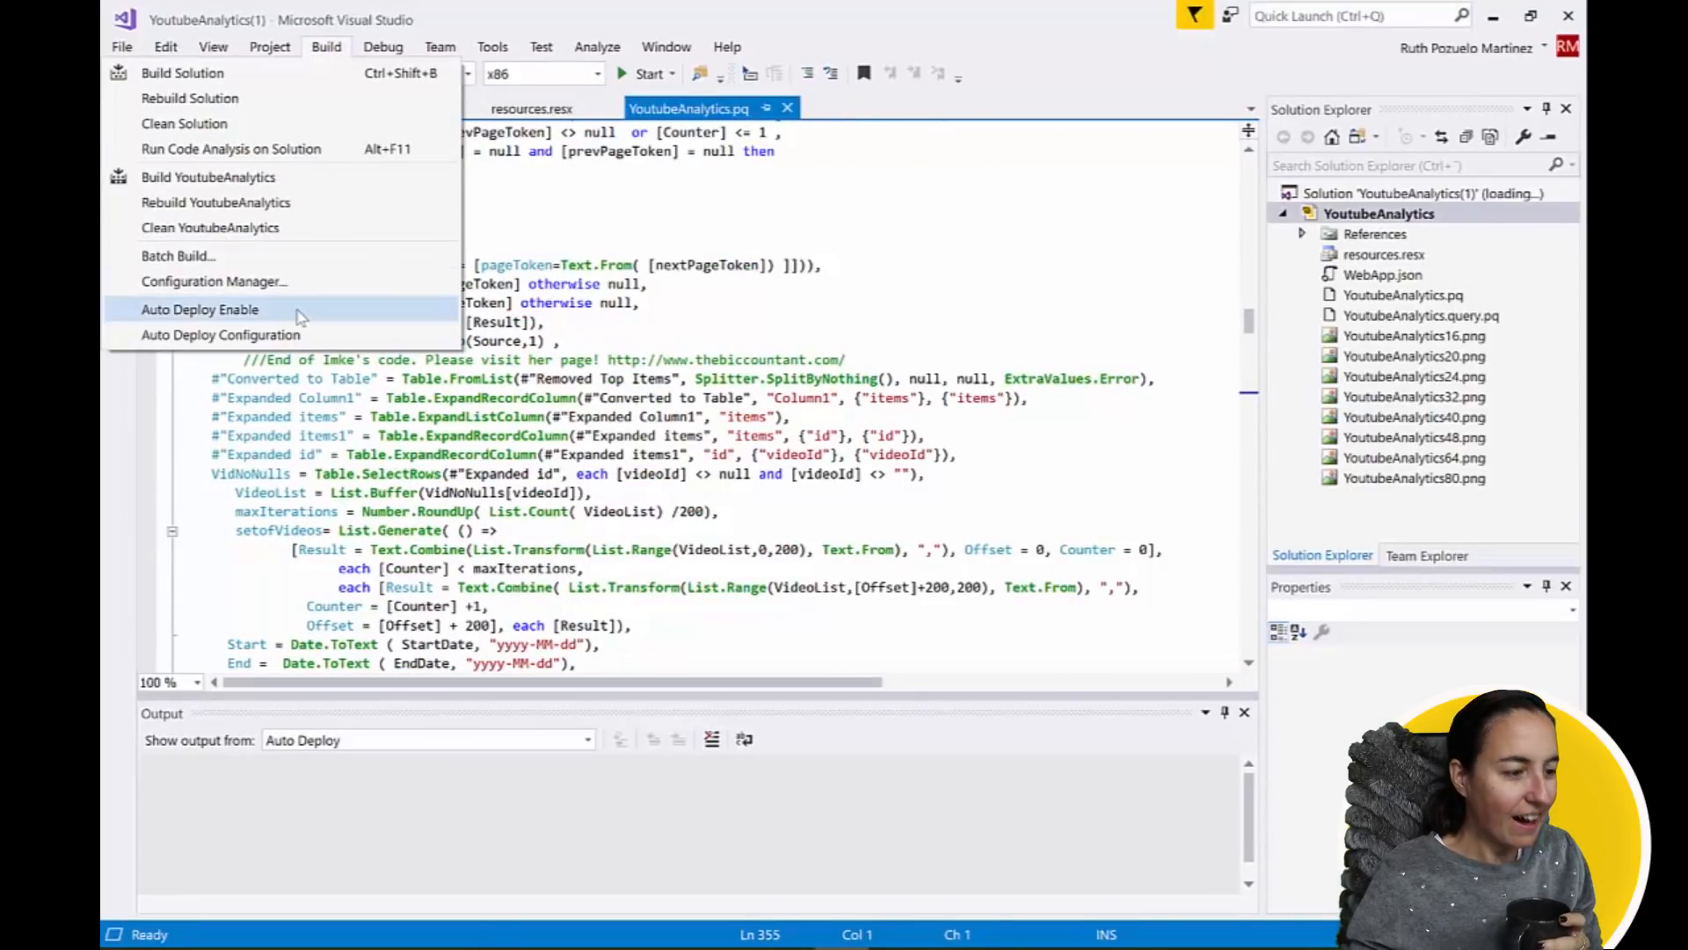
{"action": "left_click", "coordinate": [327, 46]}
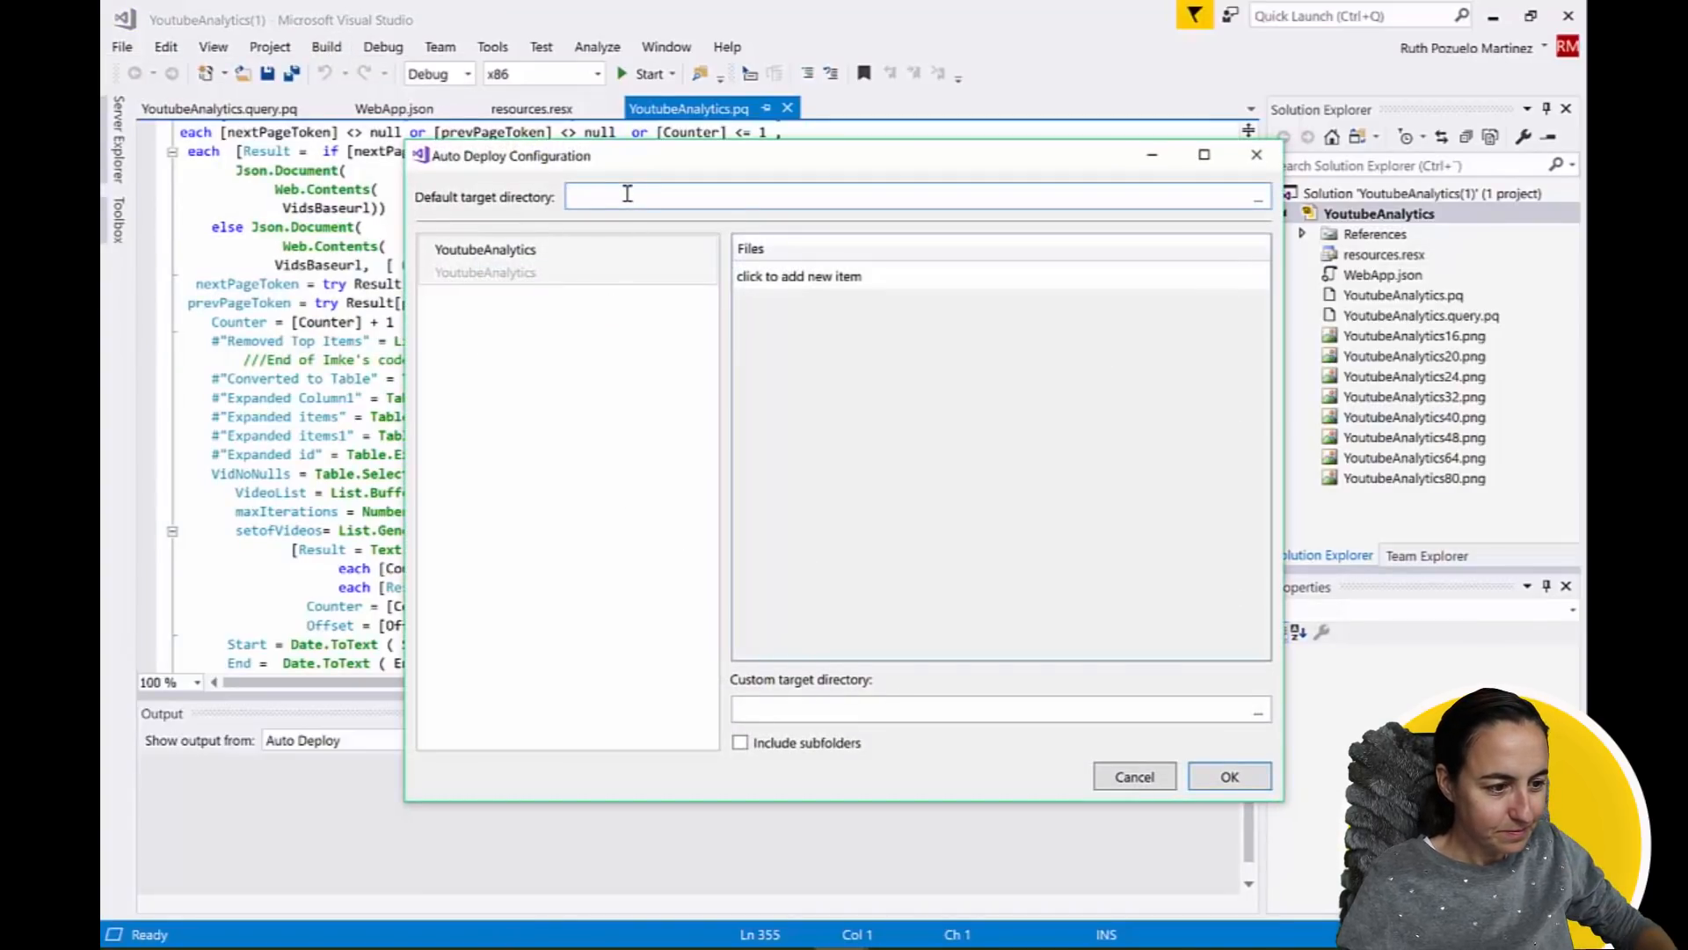
{"action": "left_click", "coordinate": [485, 259]}
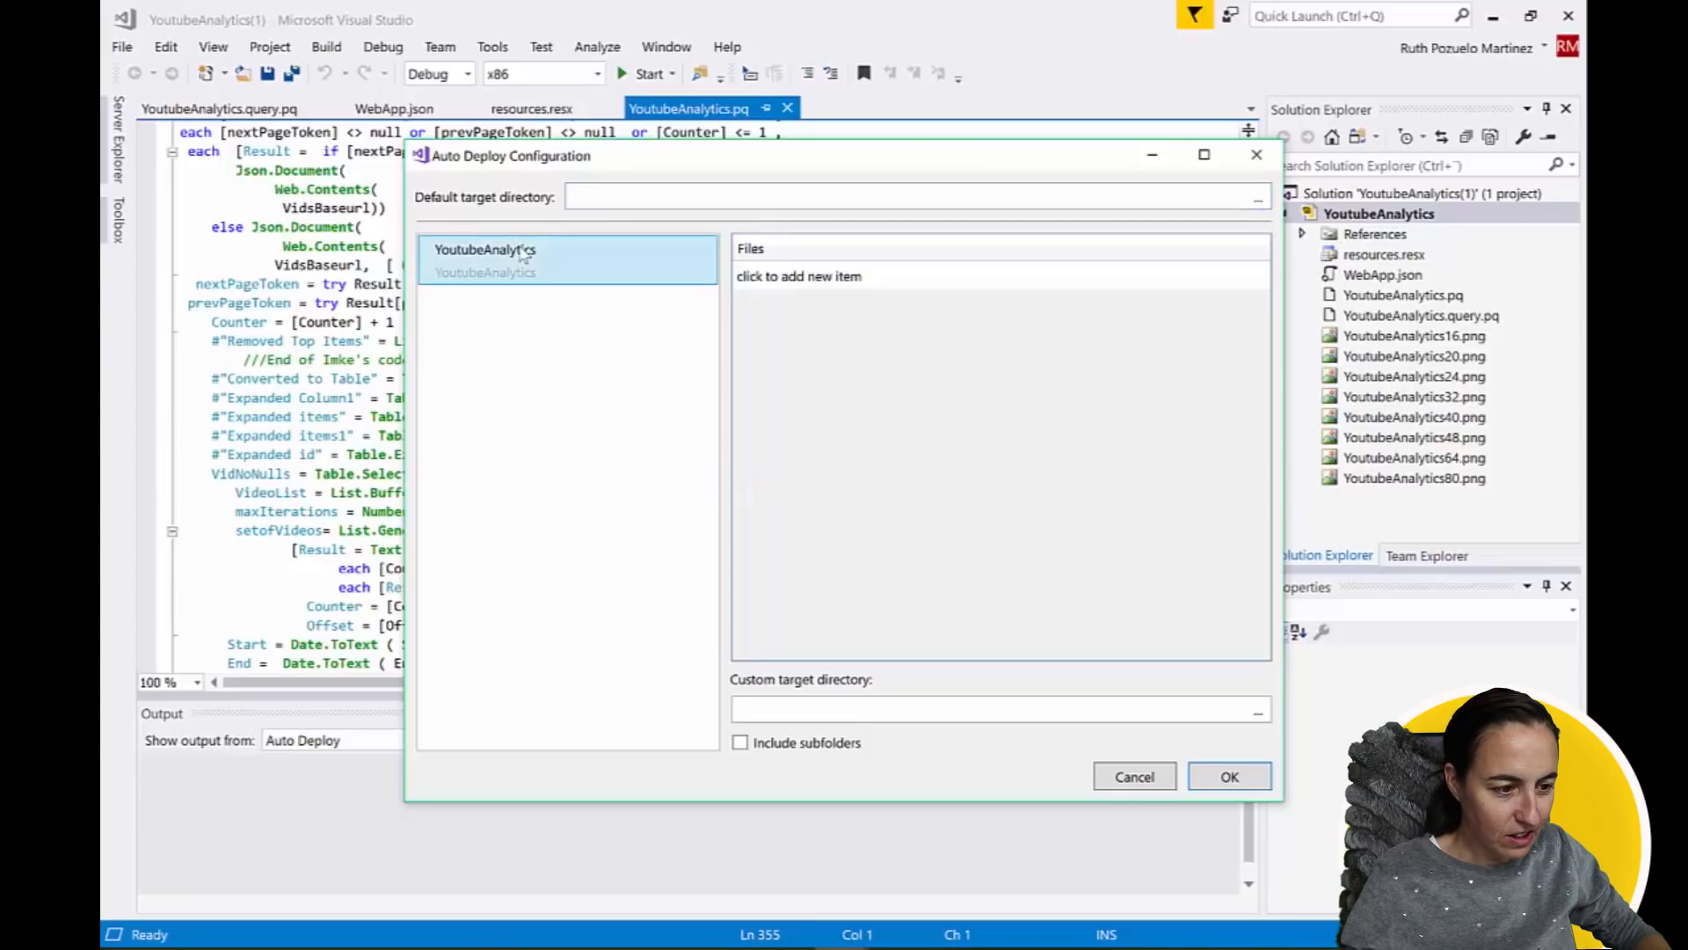
{"action": "left_click", "coordinate": [799, 276]}
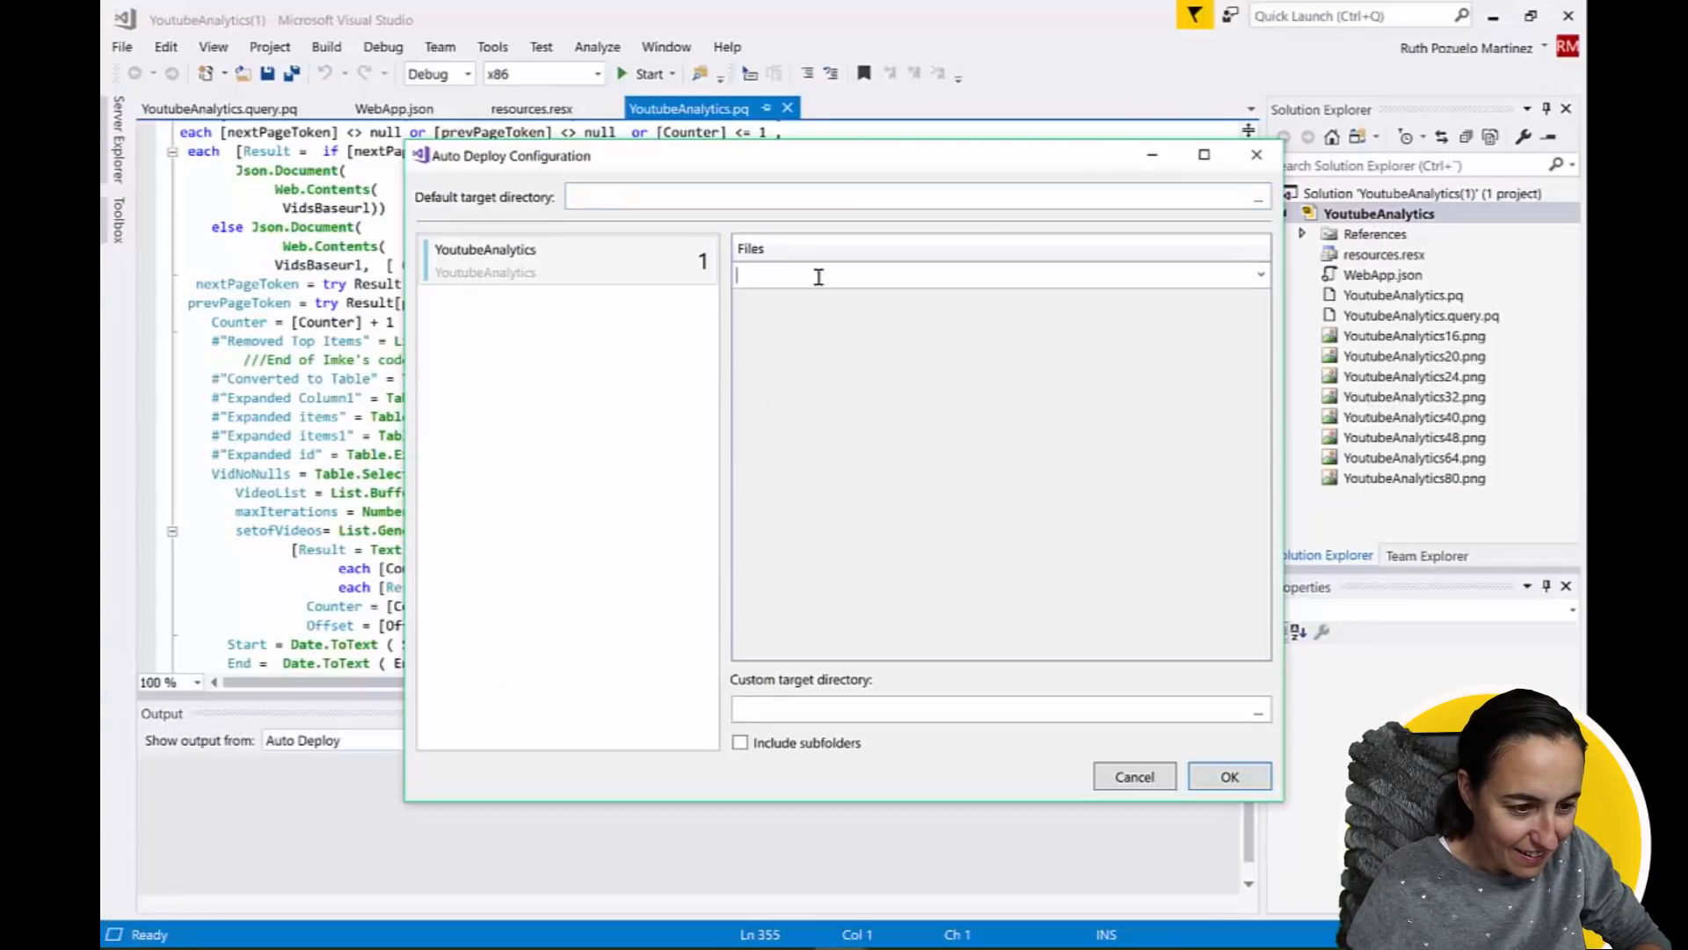
{"action": "type", "text": "C:\\Users\\RuthPozueloMartinez\\Documents\\Microsoft Power BI Desktop\\Custom Connectors"}
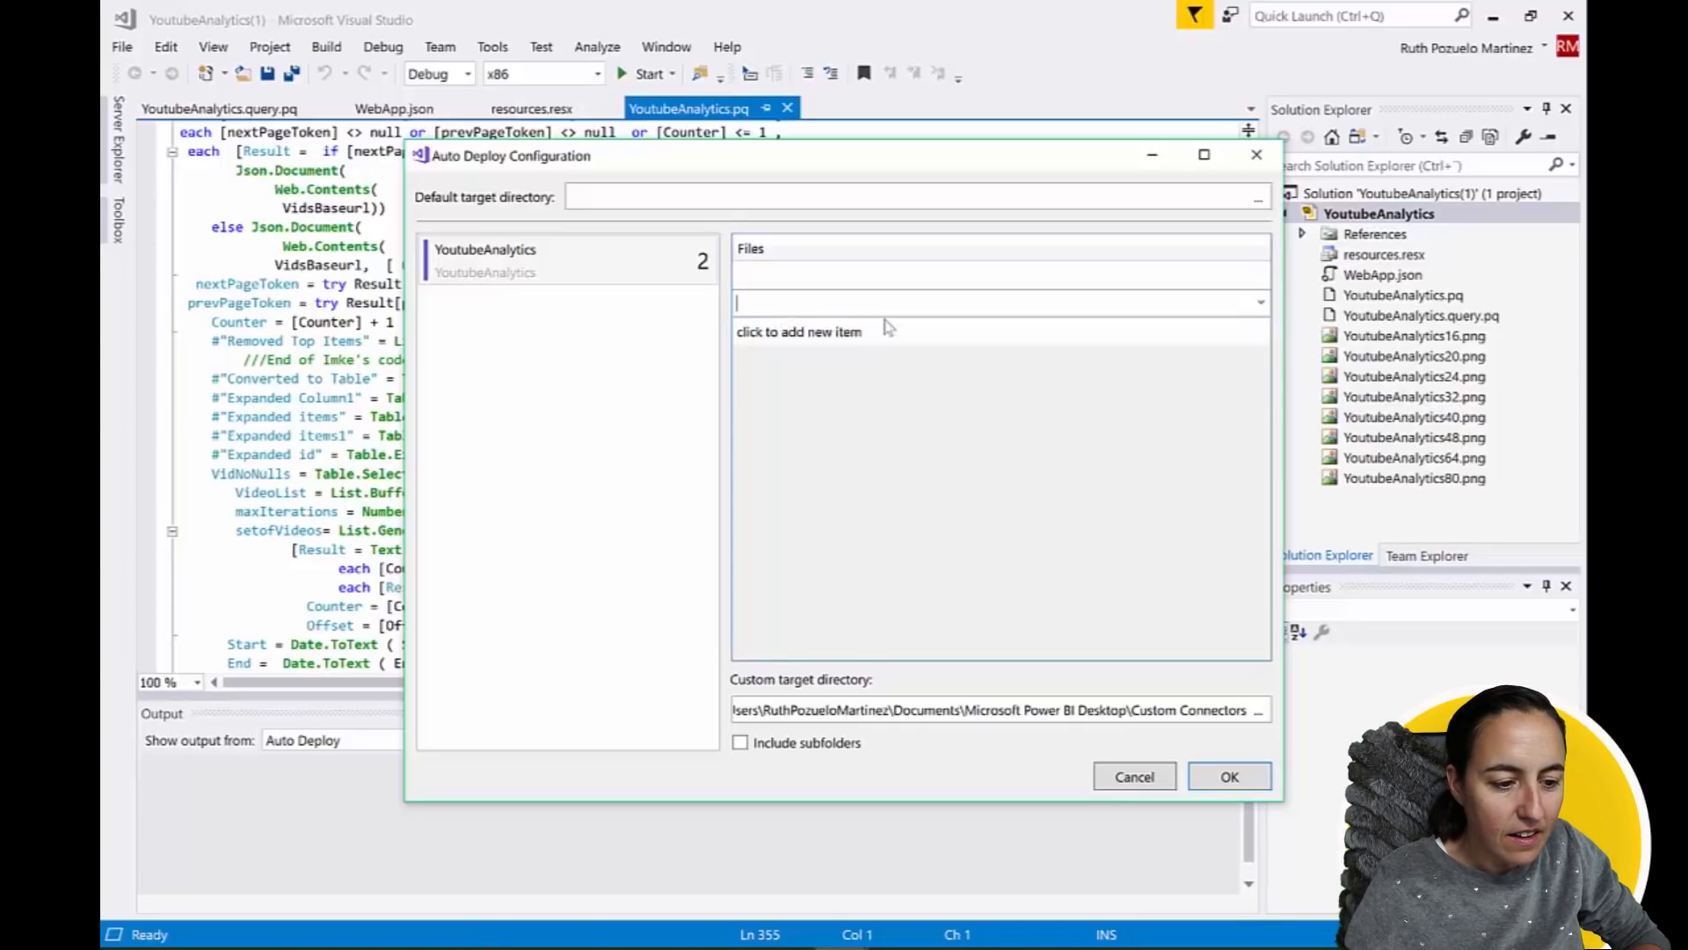
Name the deployed file YoutubeAnalytics.mez and close the configuration.
{"action": "left_click", "coordinate": [798, 332]}
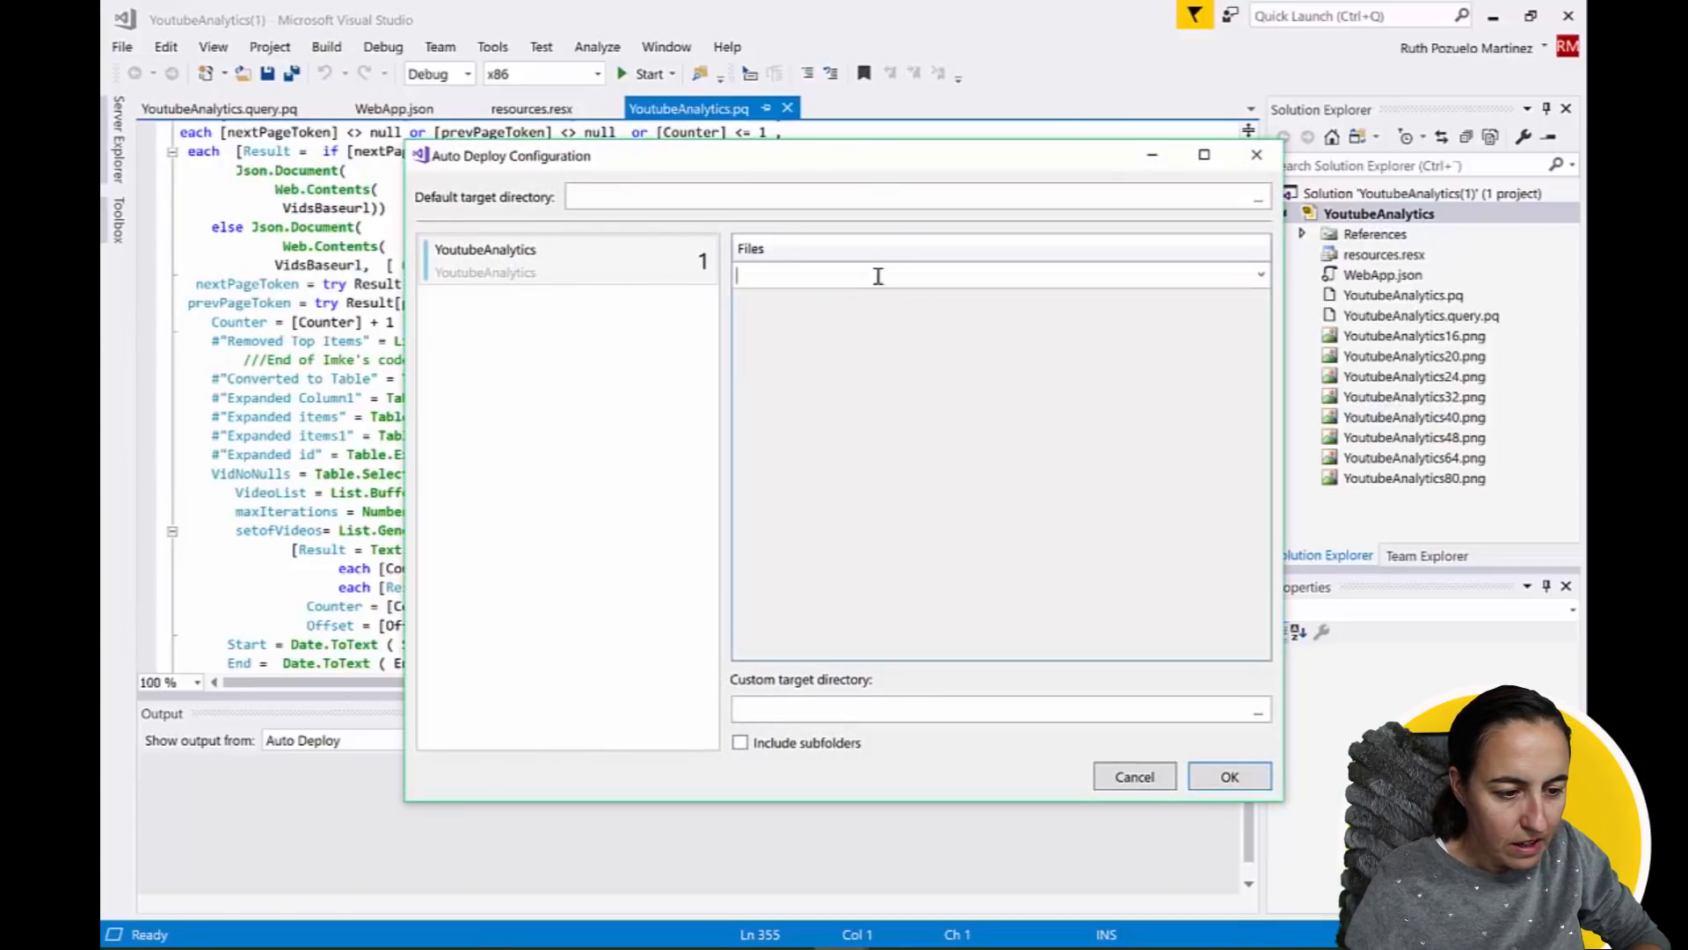
{"action": "type", "text": "YoutubeAnalytics.mez"}
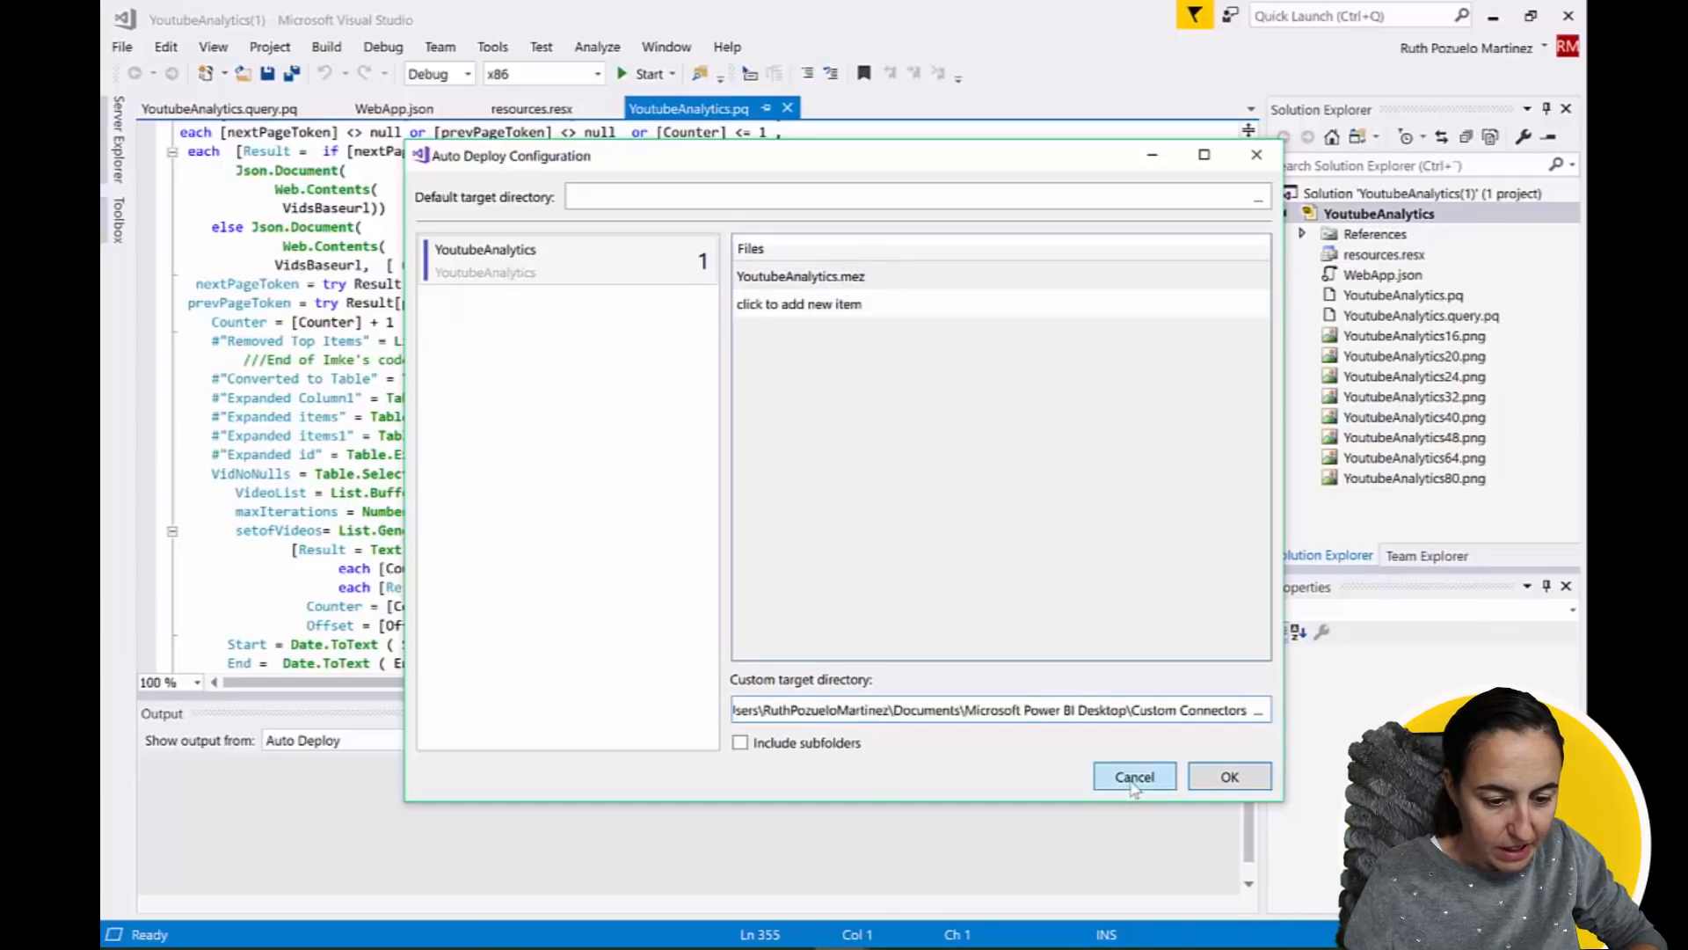
{"action": "left_click", "coordinate": [1135, 776]}
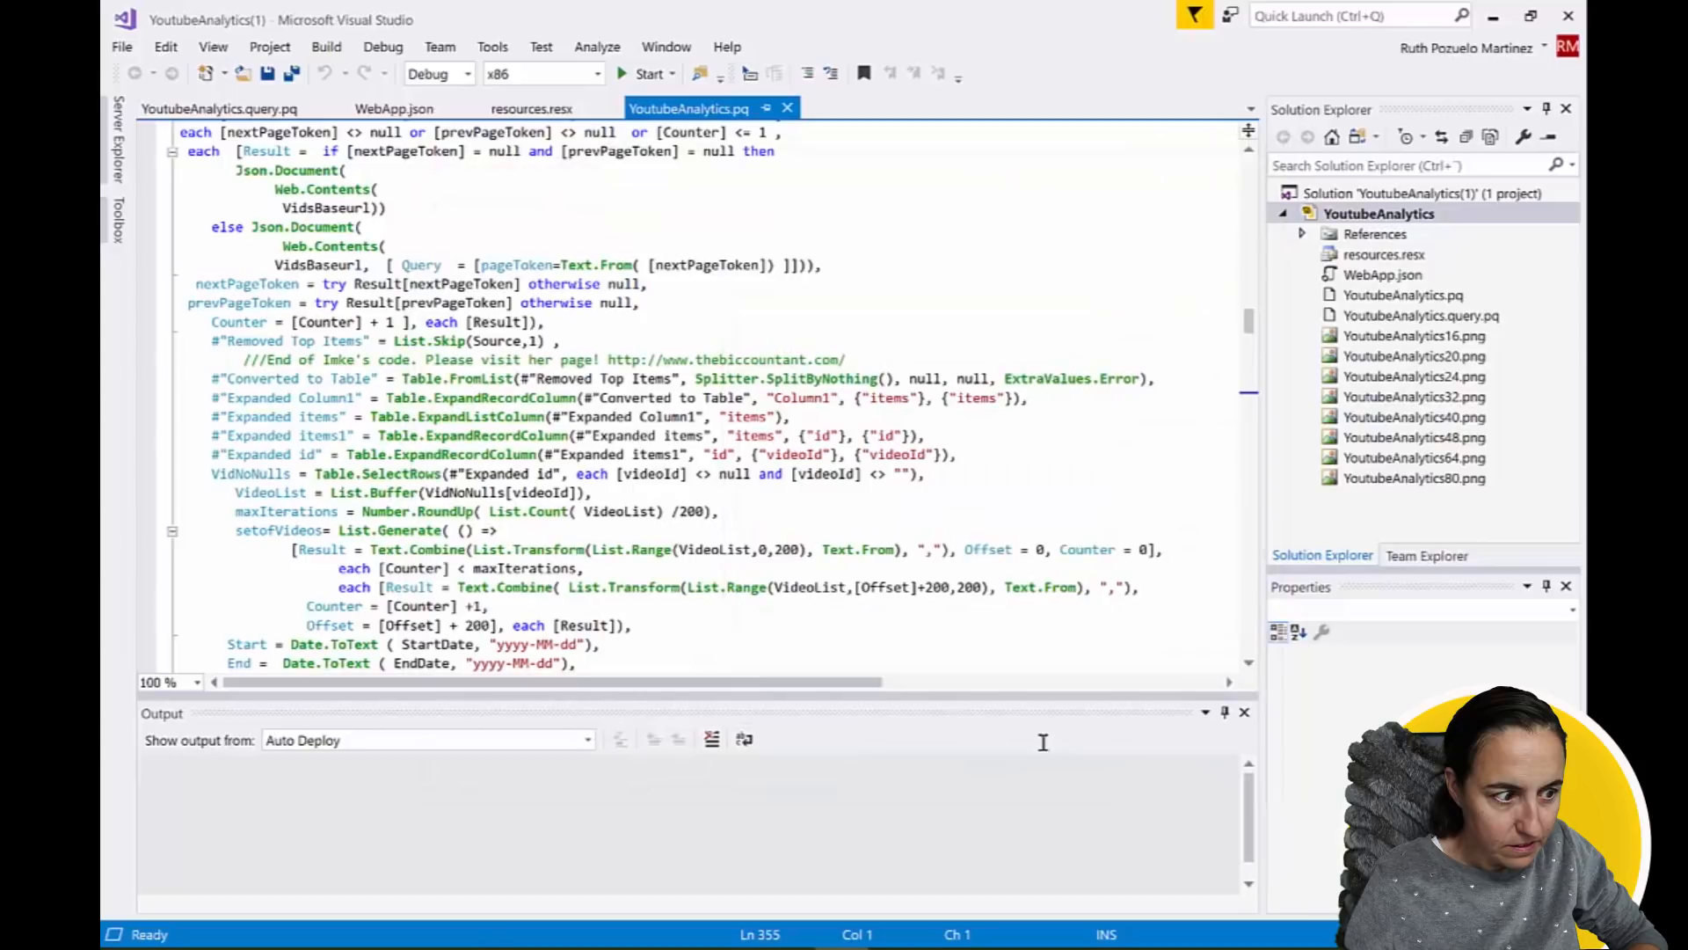
Verify the Auto Deploy settings and check Auto Deploy Enable under Build.
{"action": "left_click", "coordinate": [326, 46]}
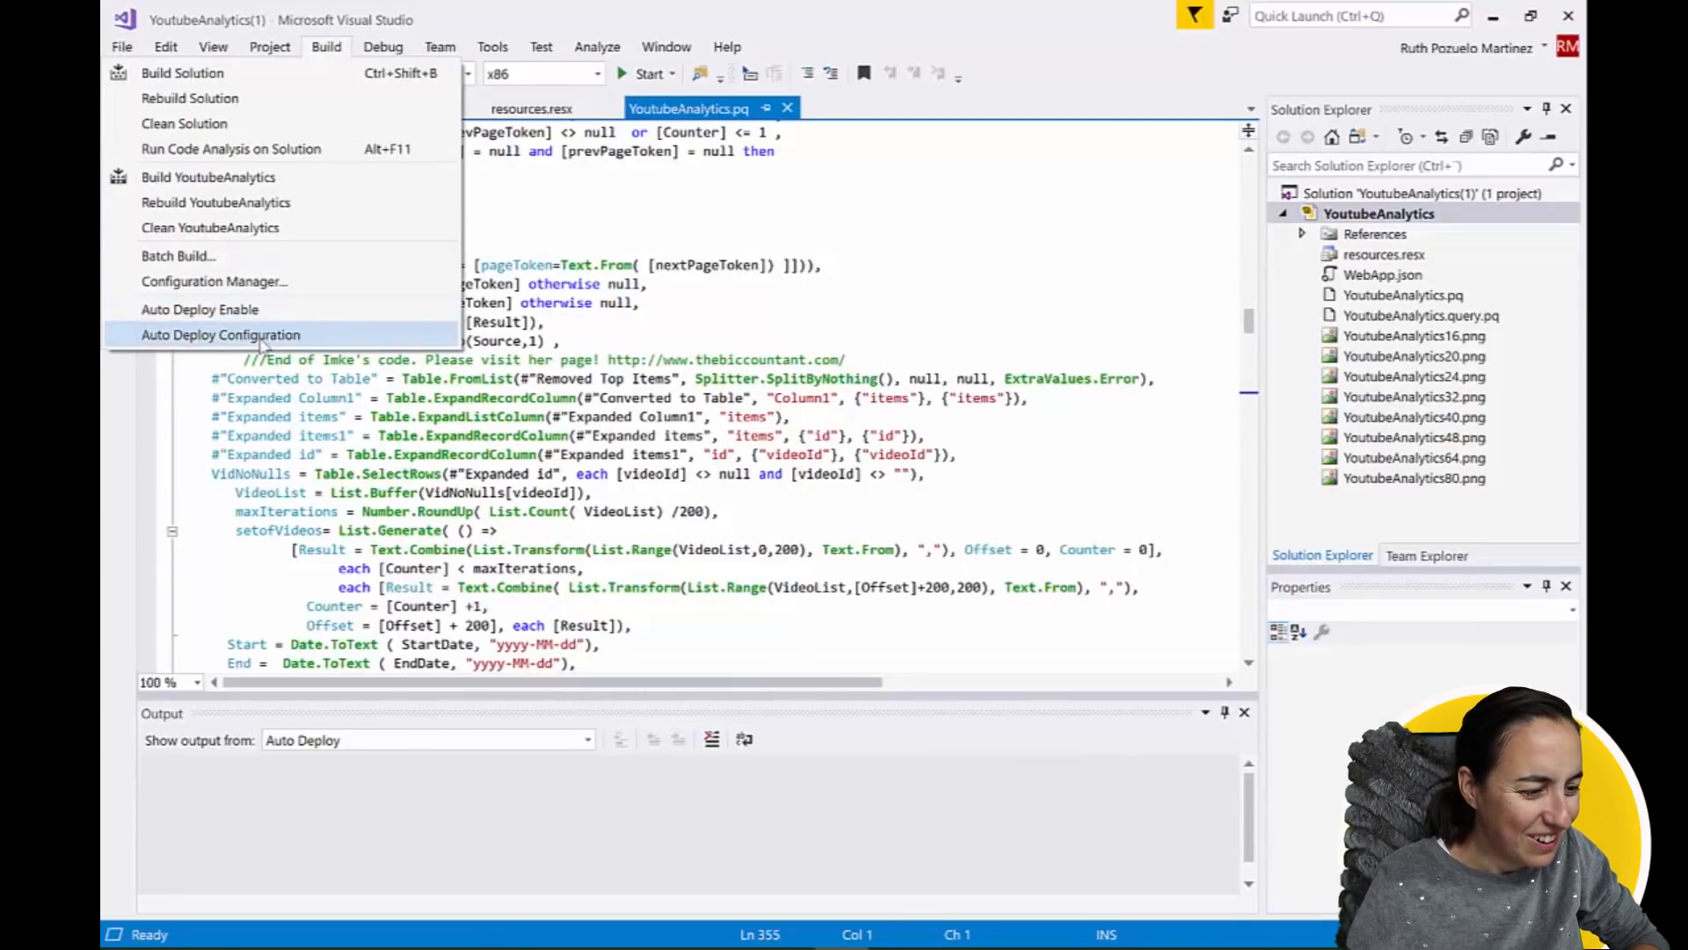
{"action": "left_click", "coordinate": [220, 335]}
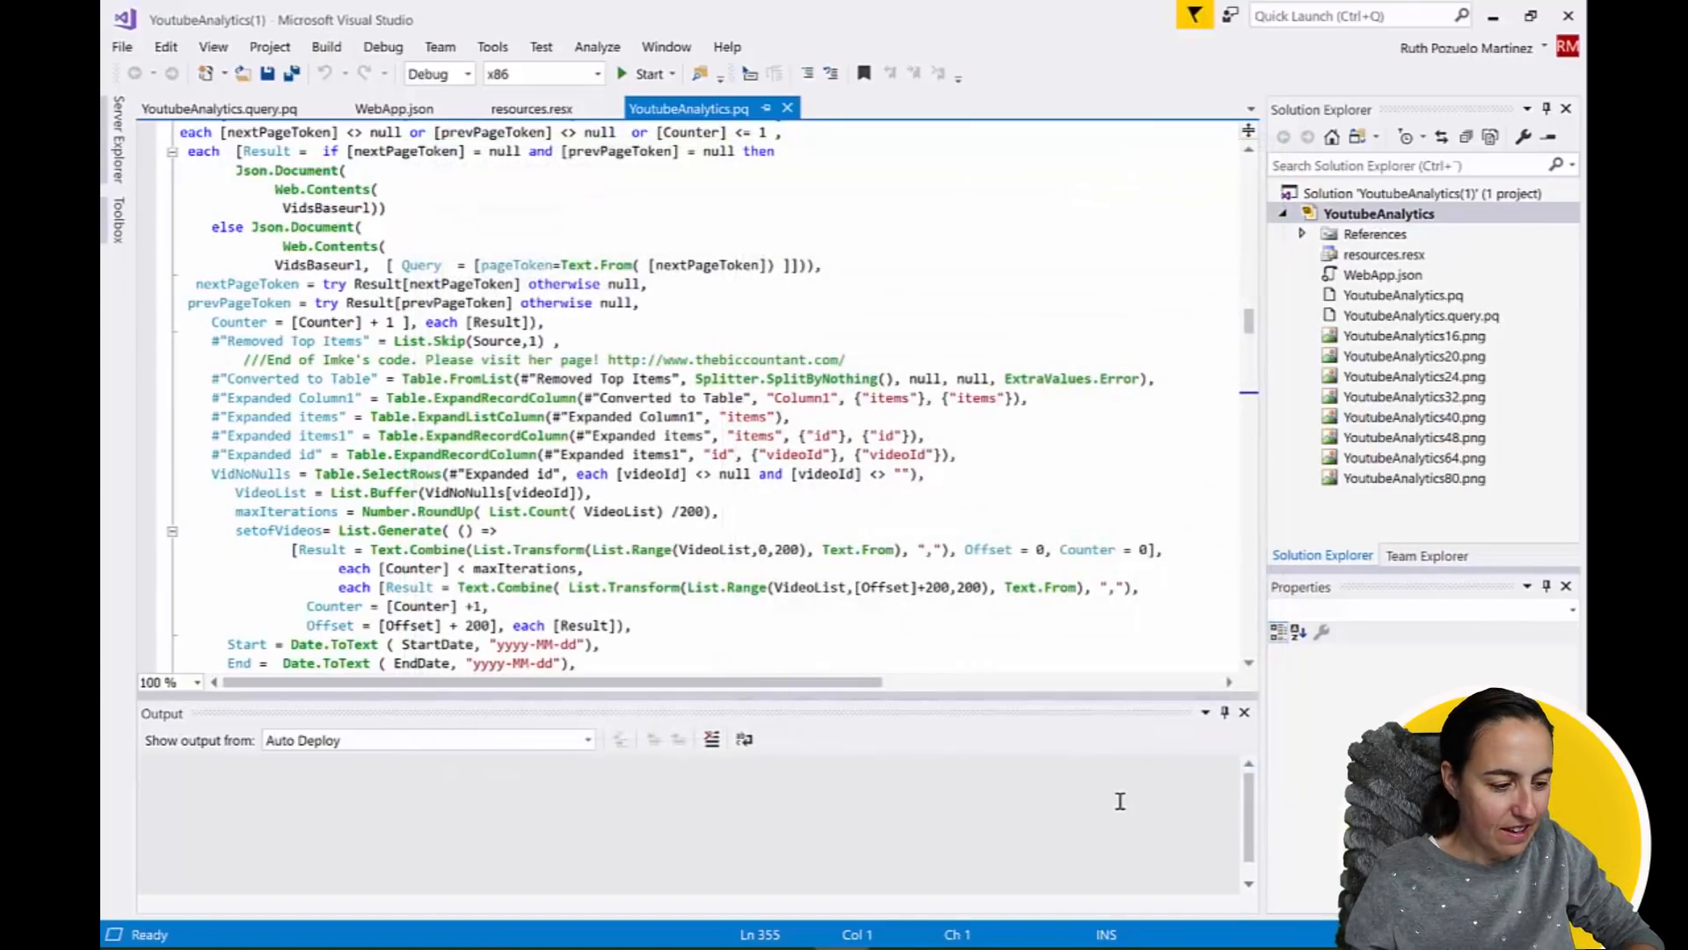
{"action": "left_click", "coordinate": [326, 45]}
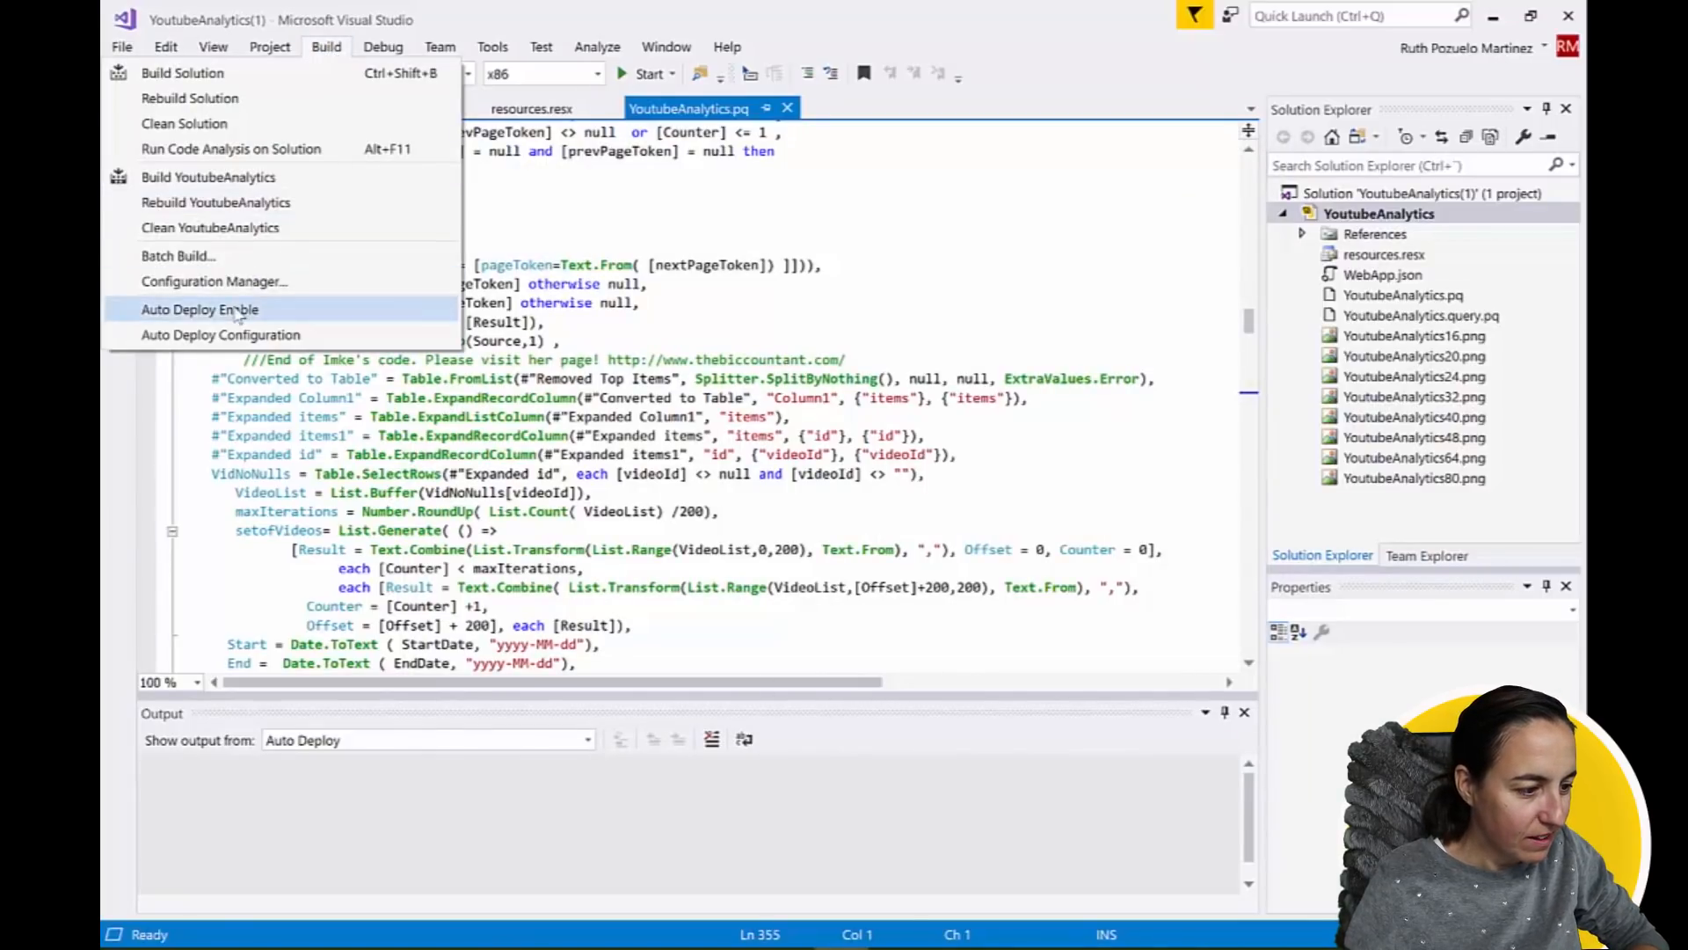
{"action": "left_click", "coordinate": [199, 310]}
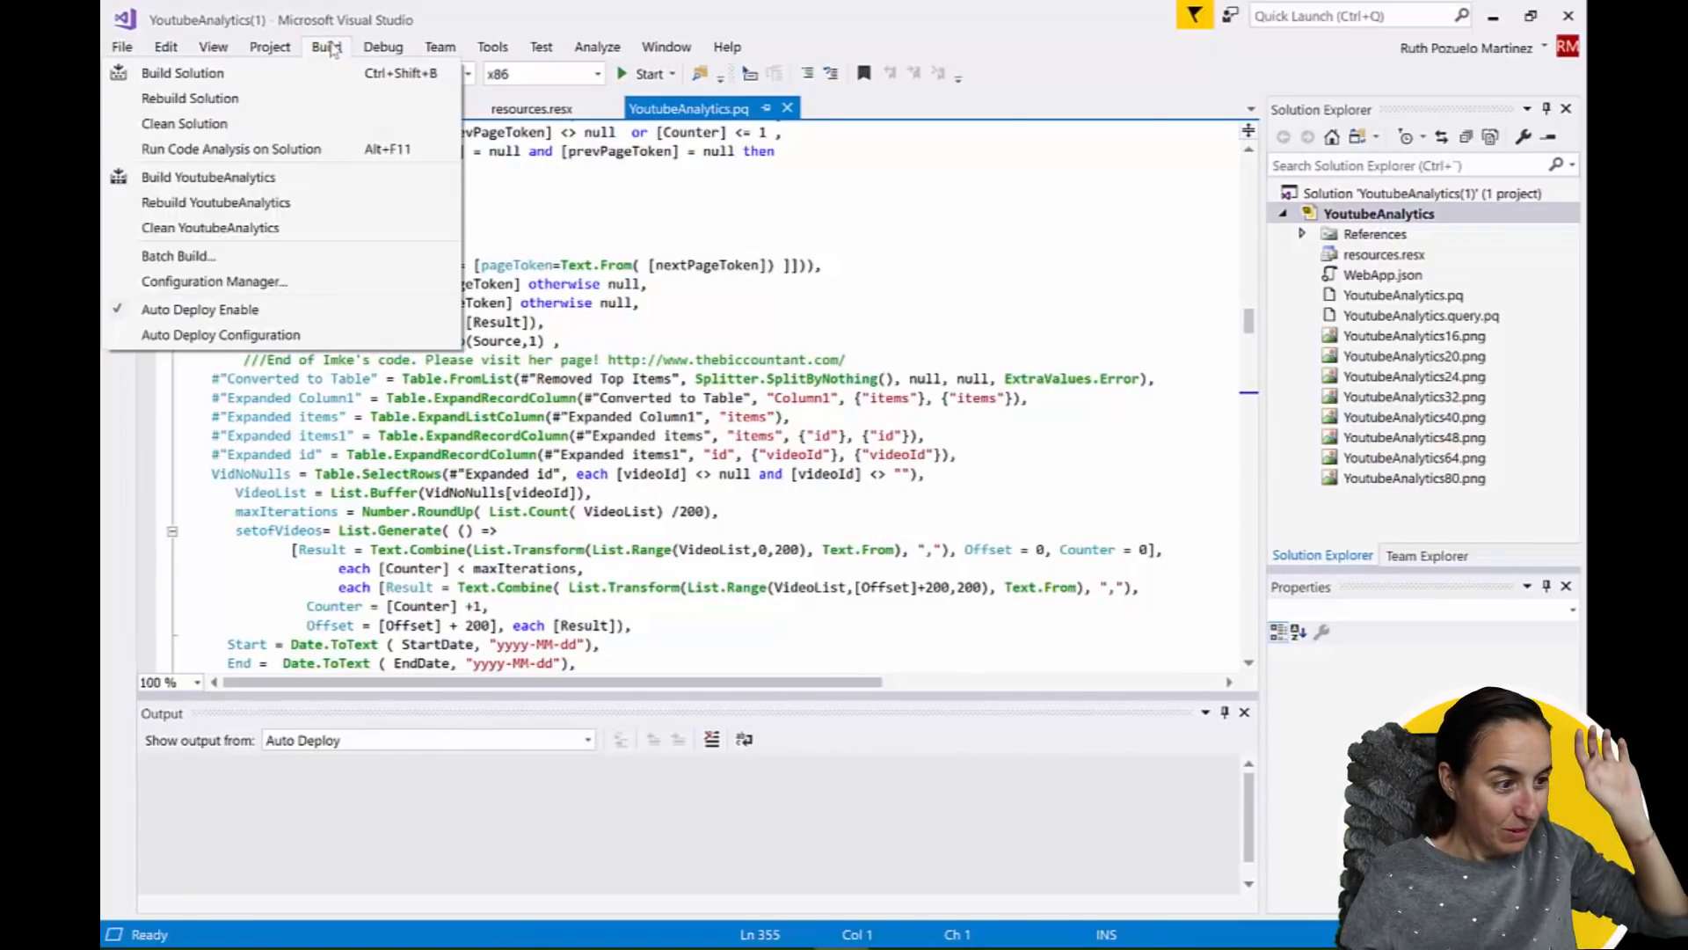
{"action": "left_click", "coordinate": [181, 72]}
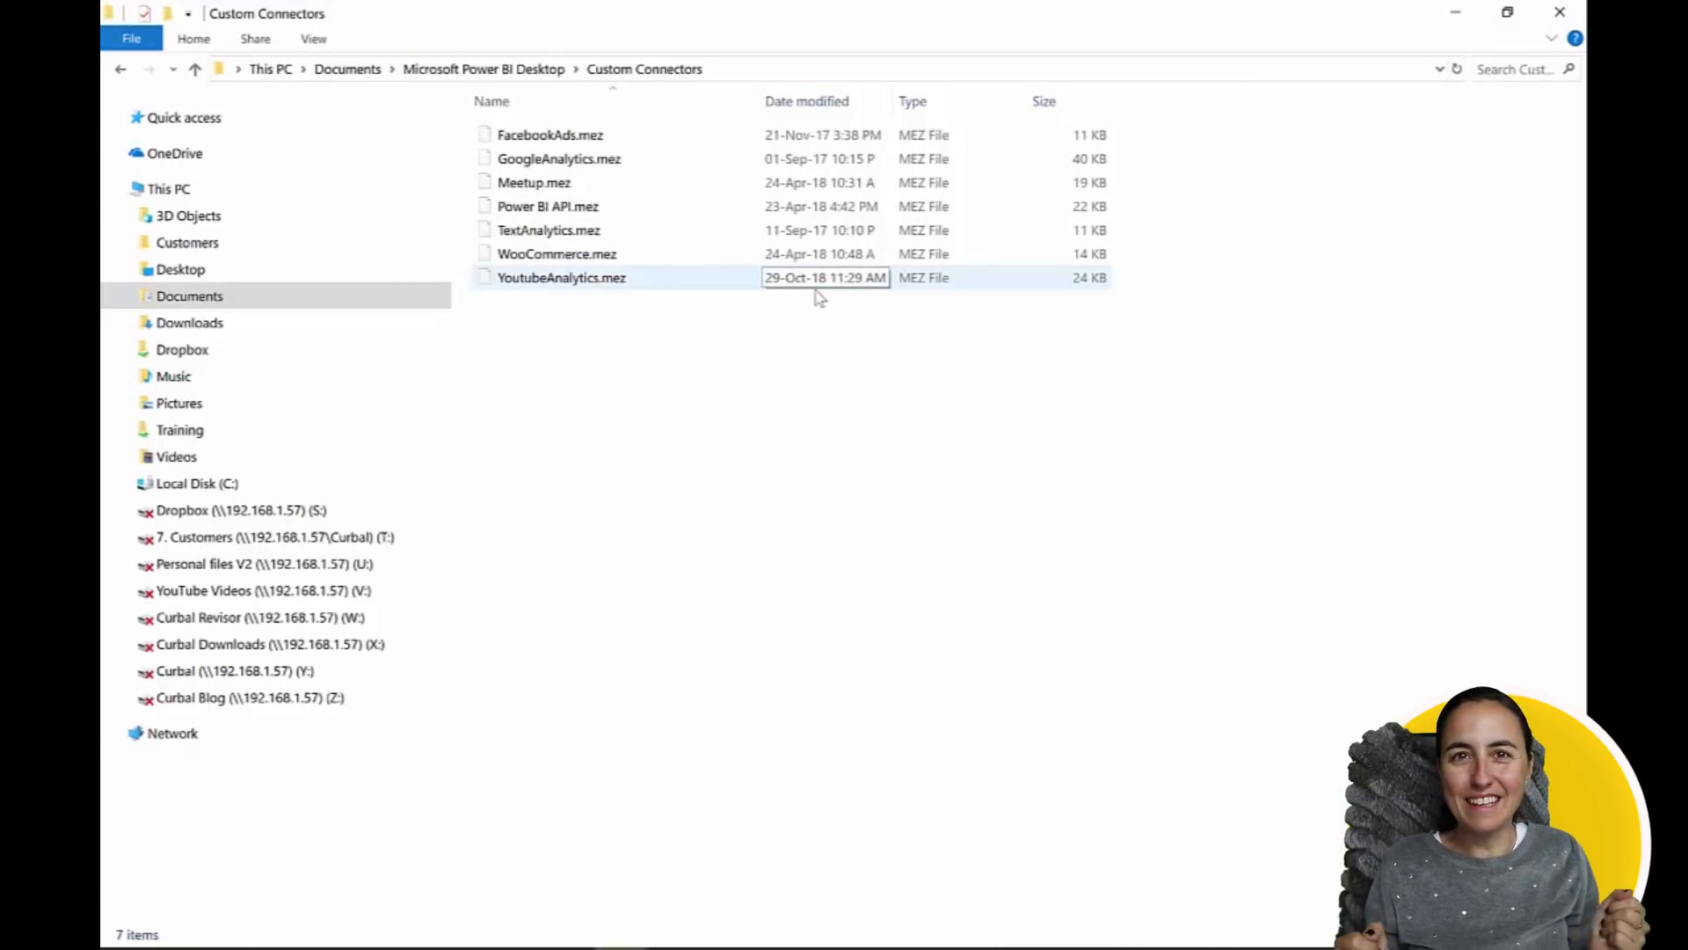
Check YoutubeAnalytics.mez's new modified date in the Custom Connectors folder.
{"action": "left_click", "coordinate": [665, 128]}
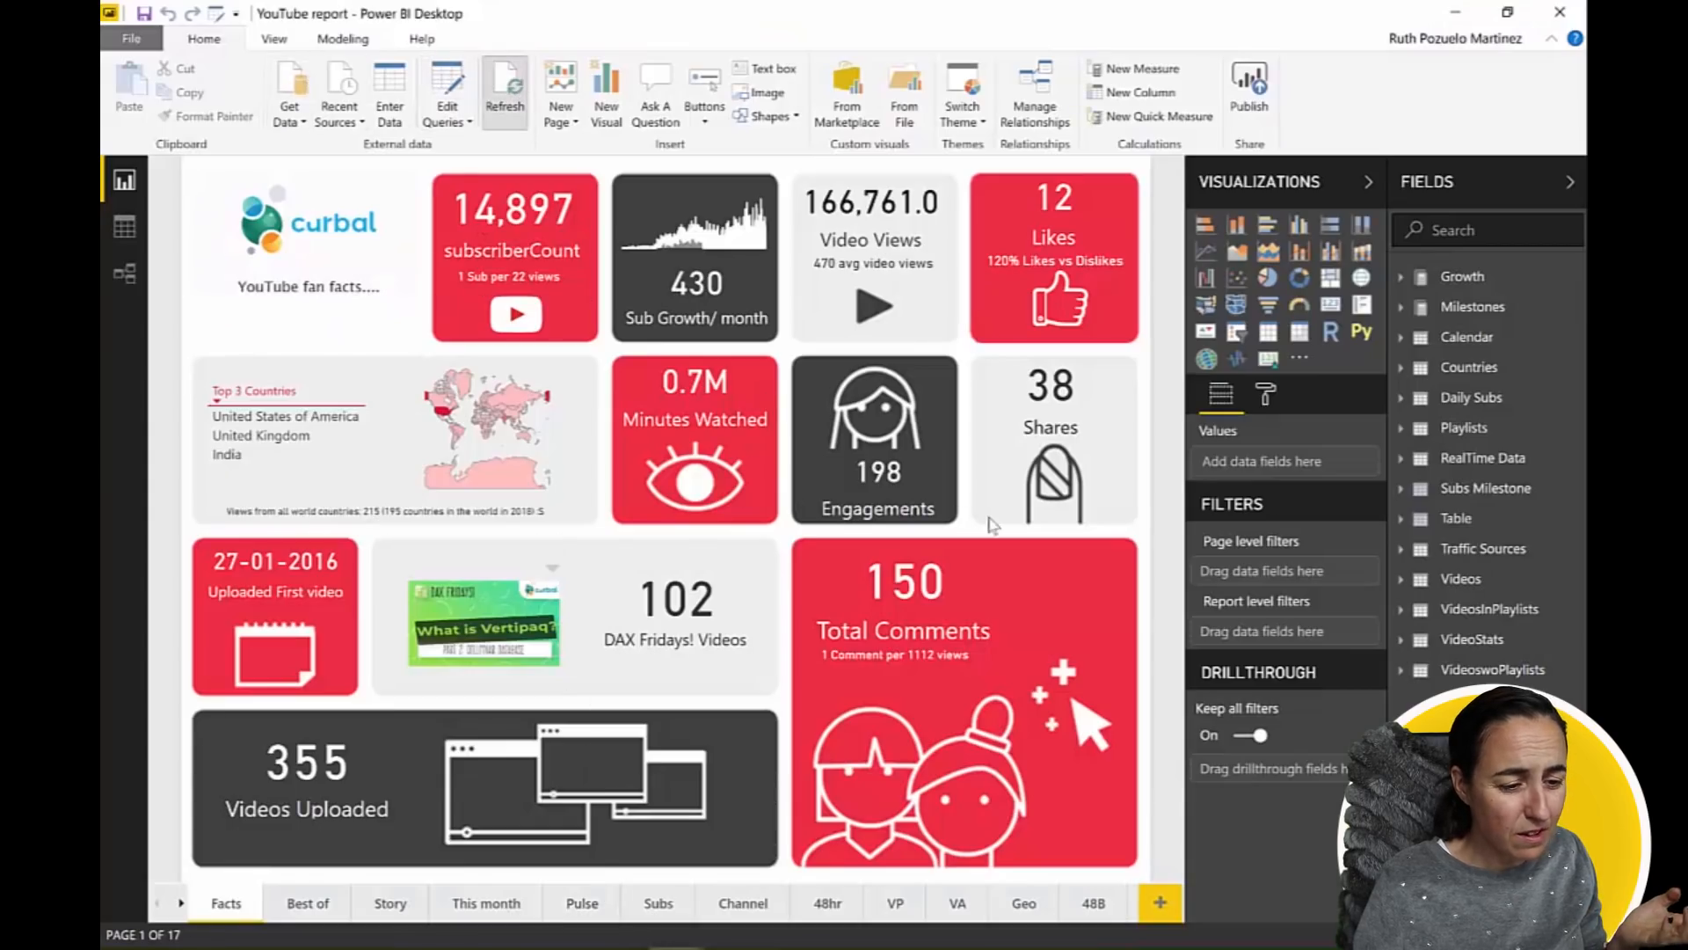
{"action": "left_click", "coordinate": [505, 91]}
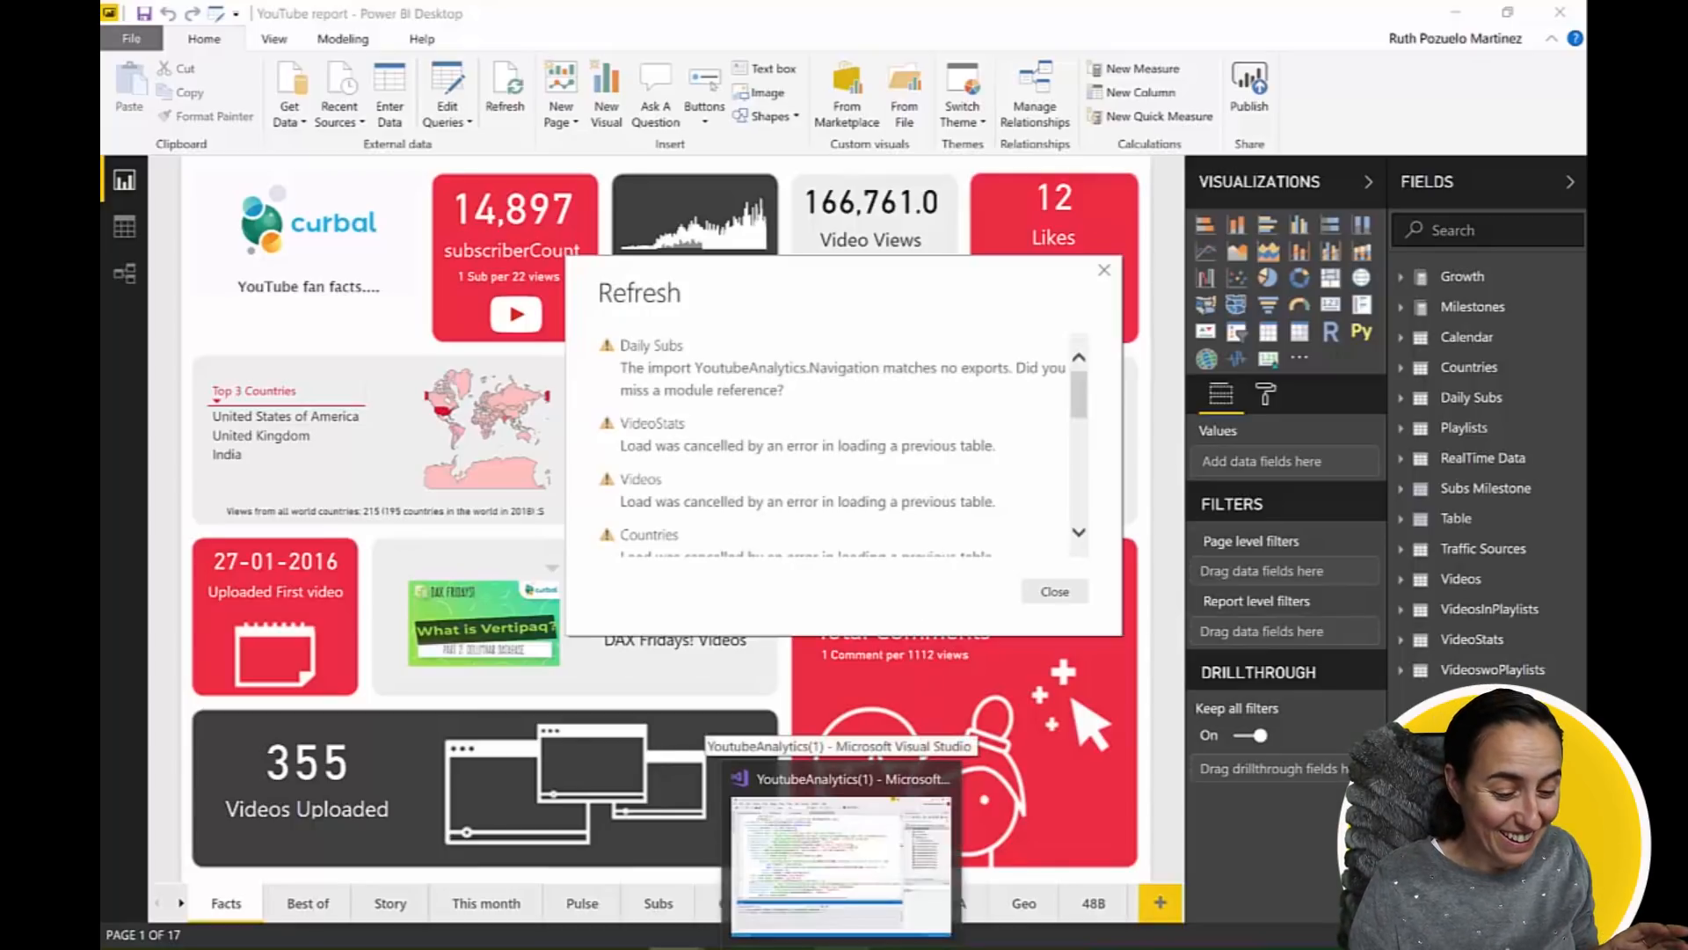
{"action": "left_click", "coordinate": [841, 862]}
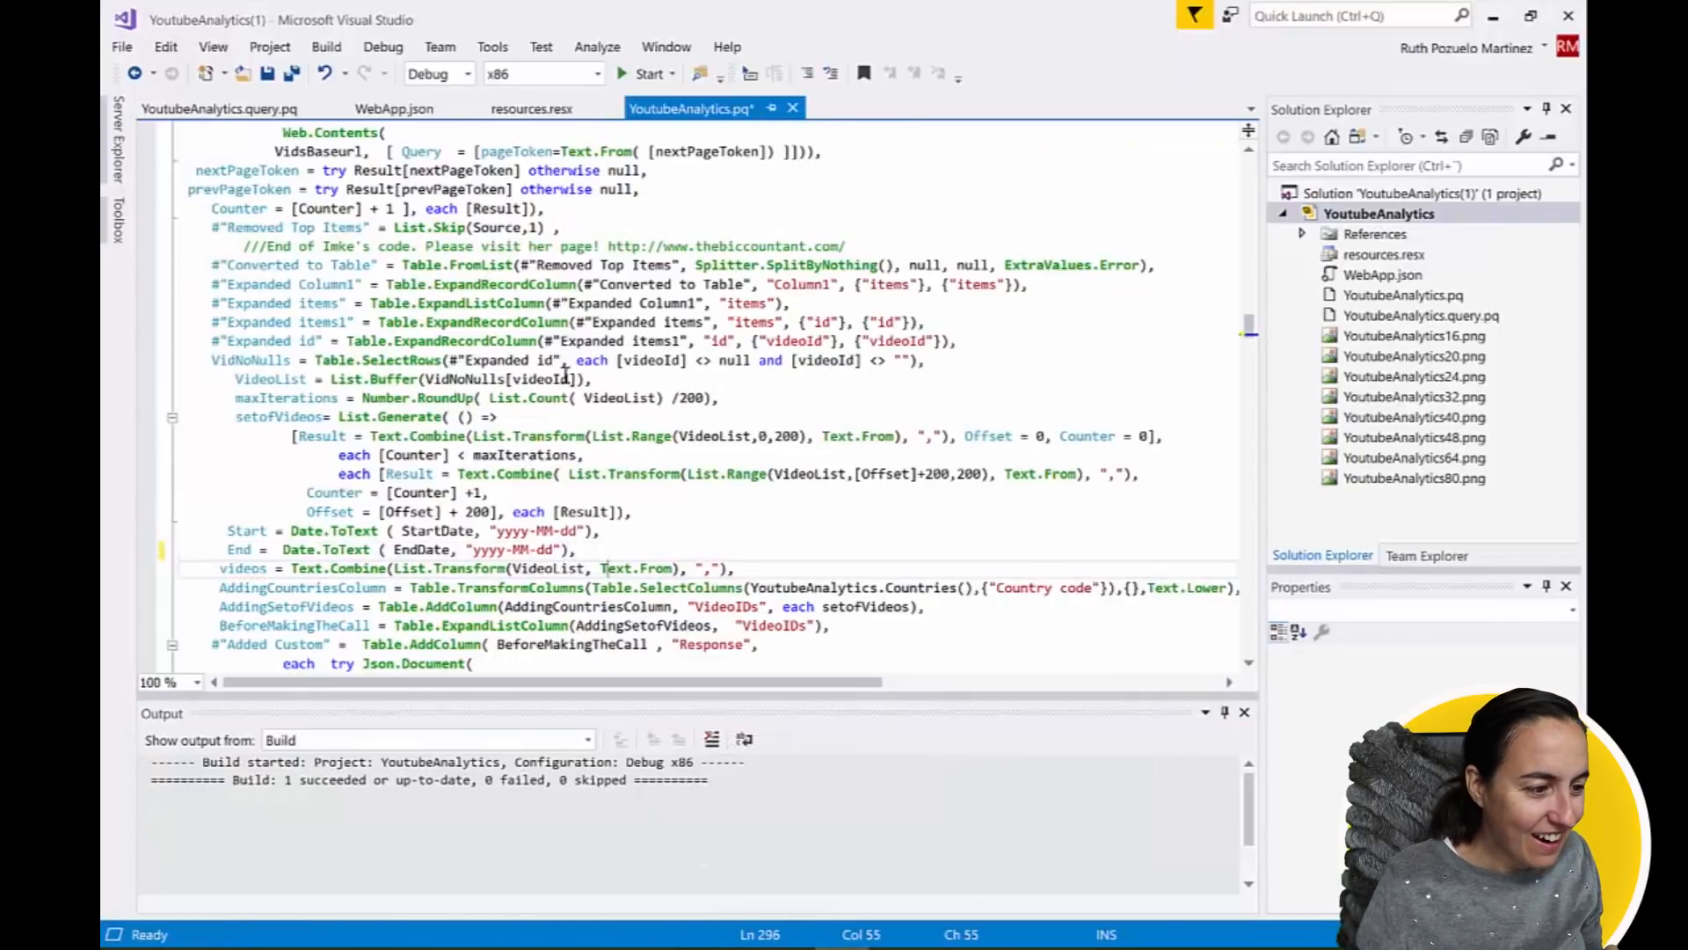
{"action": "left_click", "coordinate": [325, 45]}
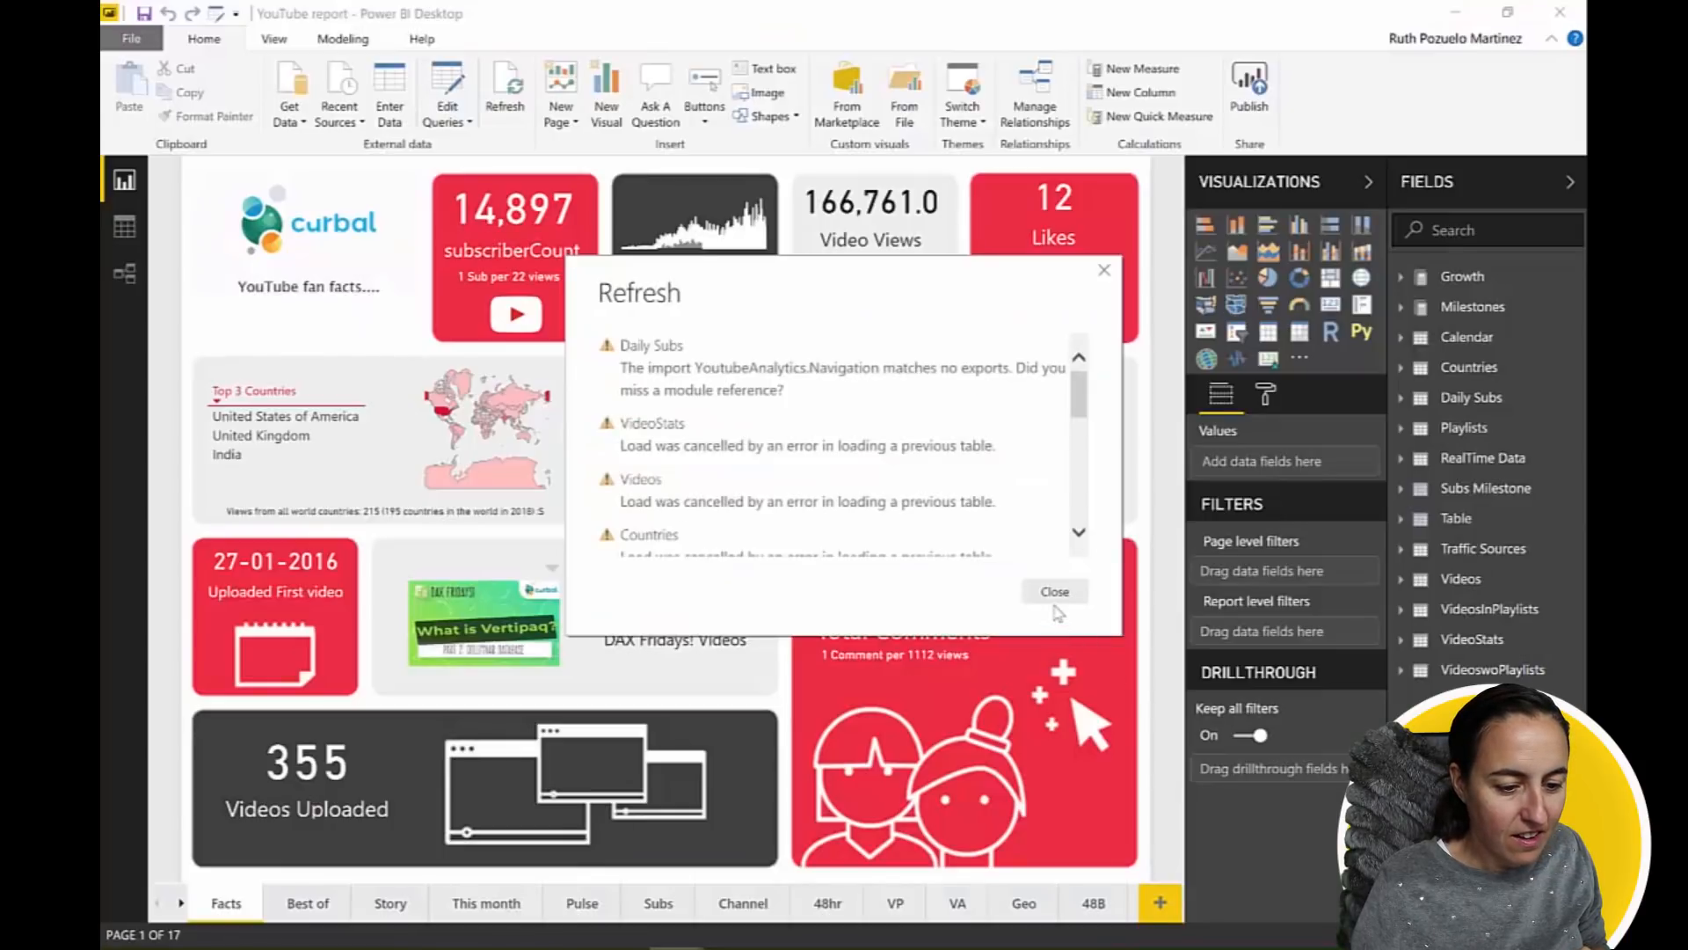
{"action": "left_click", "coordinate": [1053, 591]}
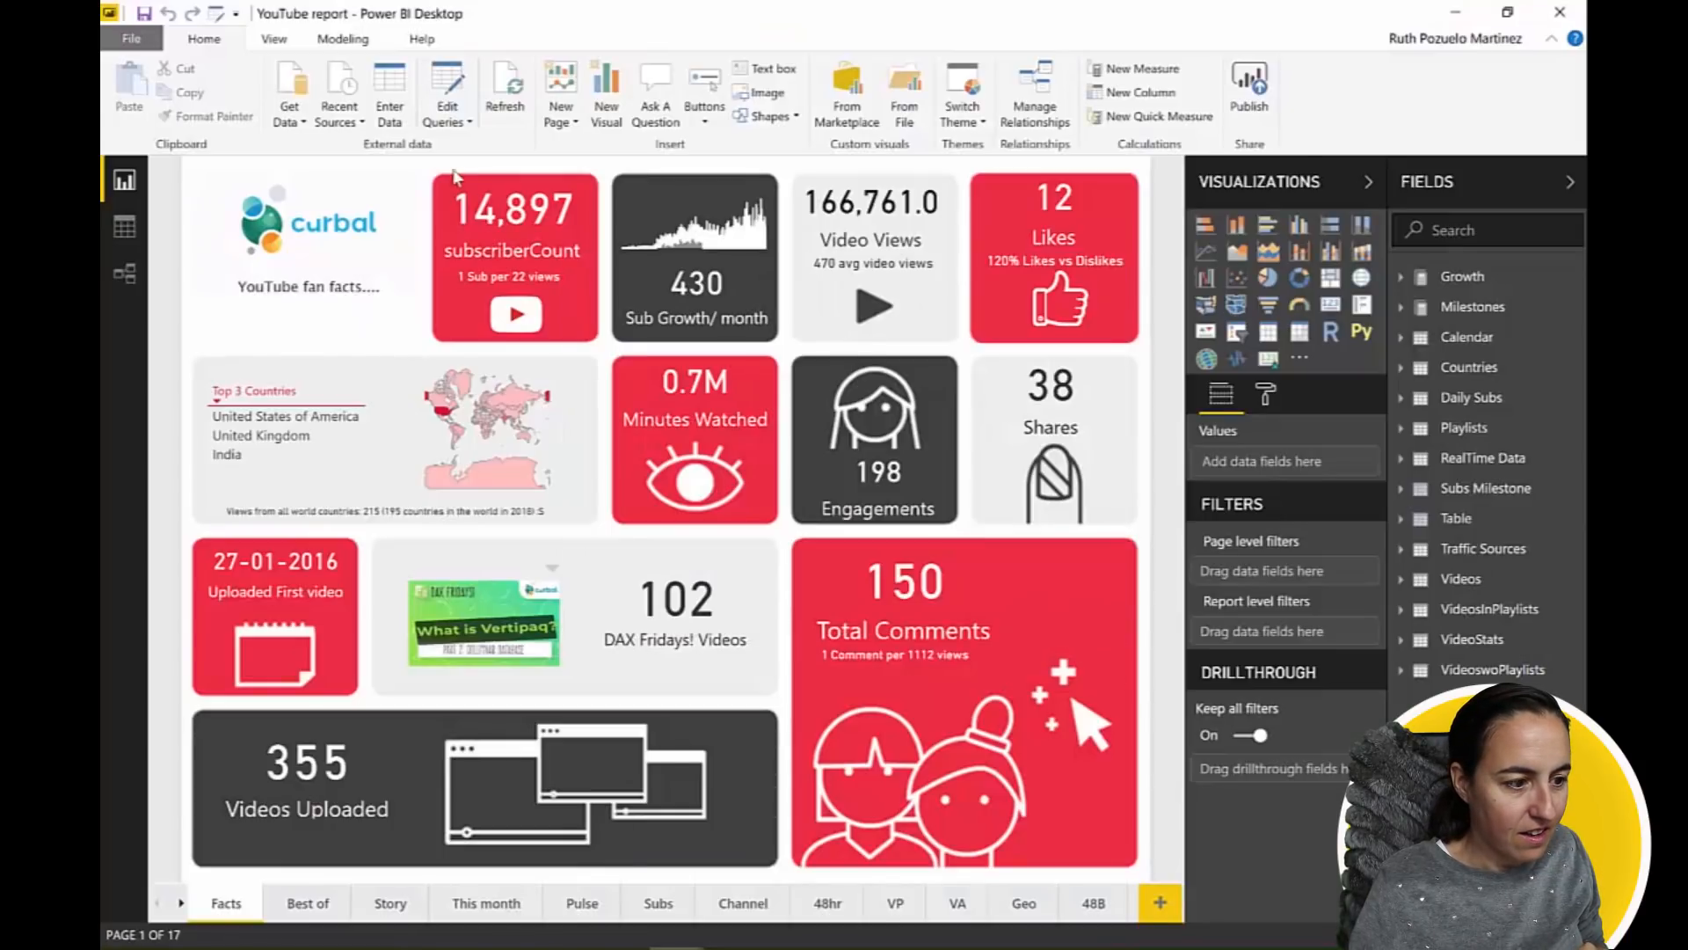
Refresh the YouTube report and review the table load errors listed.
{"action": "left_click", "coordinate": [504, 92]}
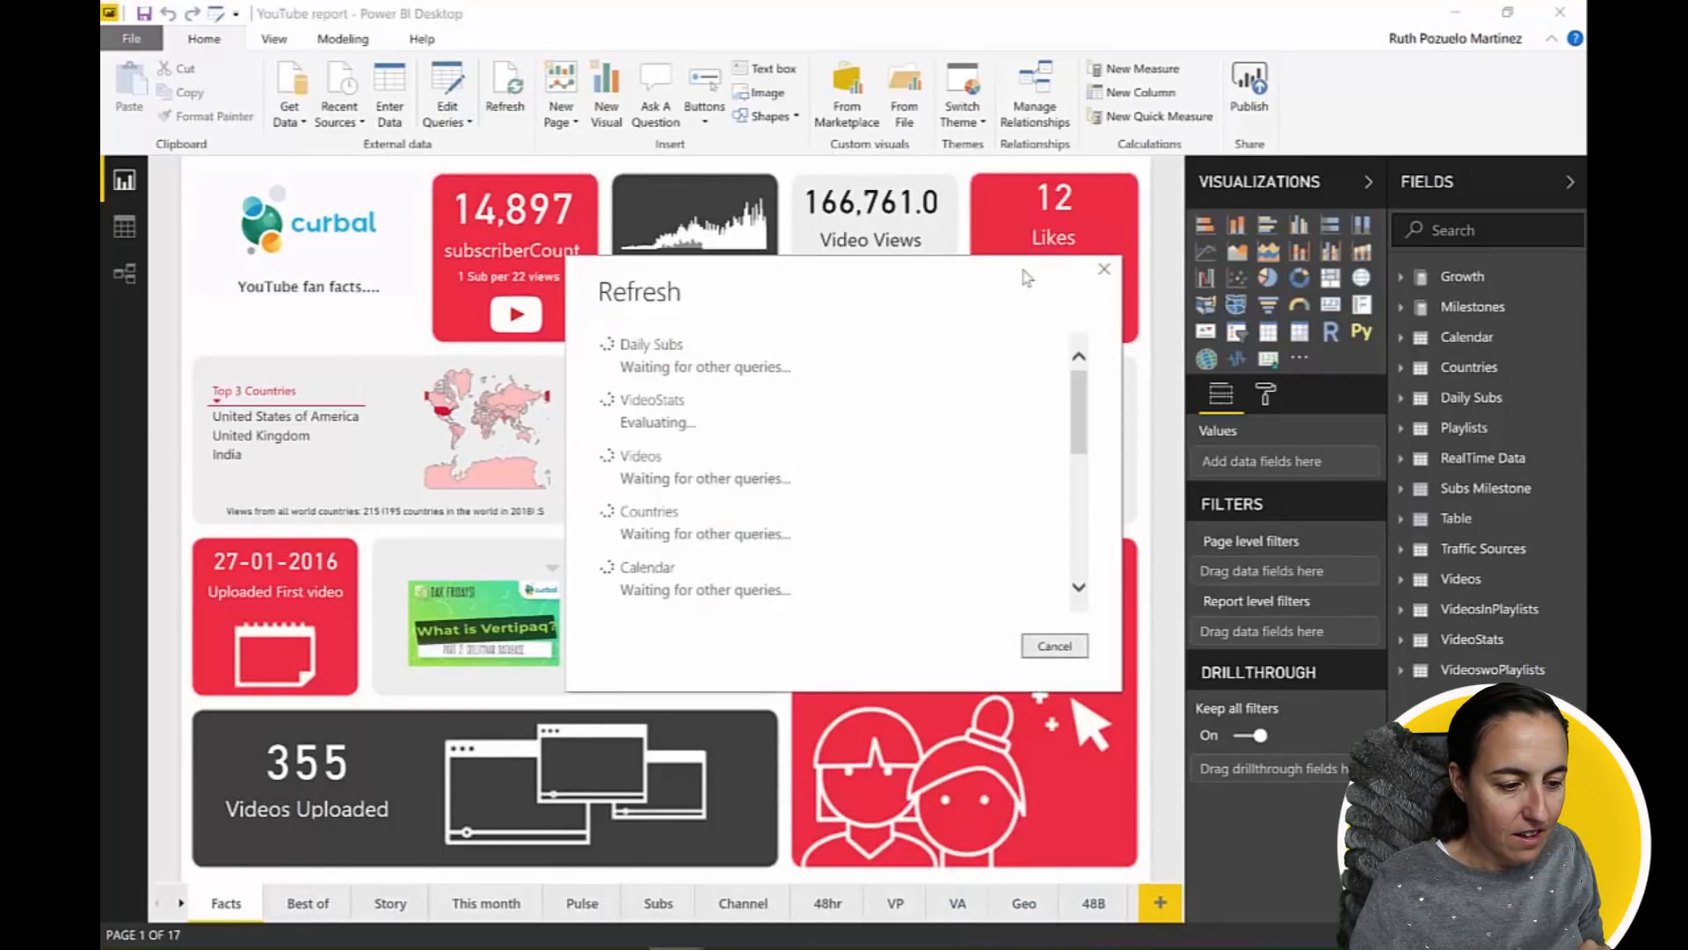
{"action": "mouse_move", "coordinate": [1033, 271]}
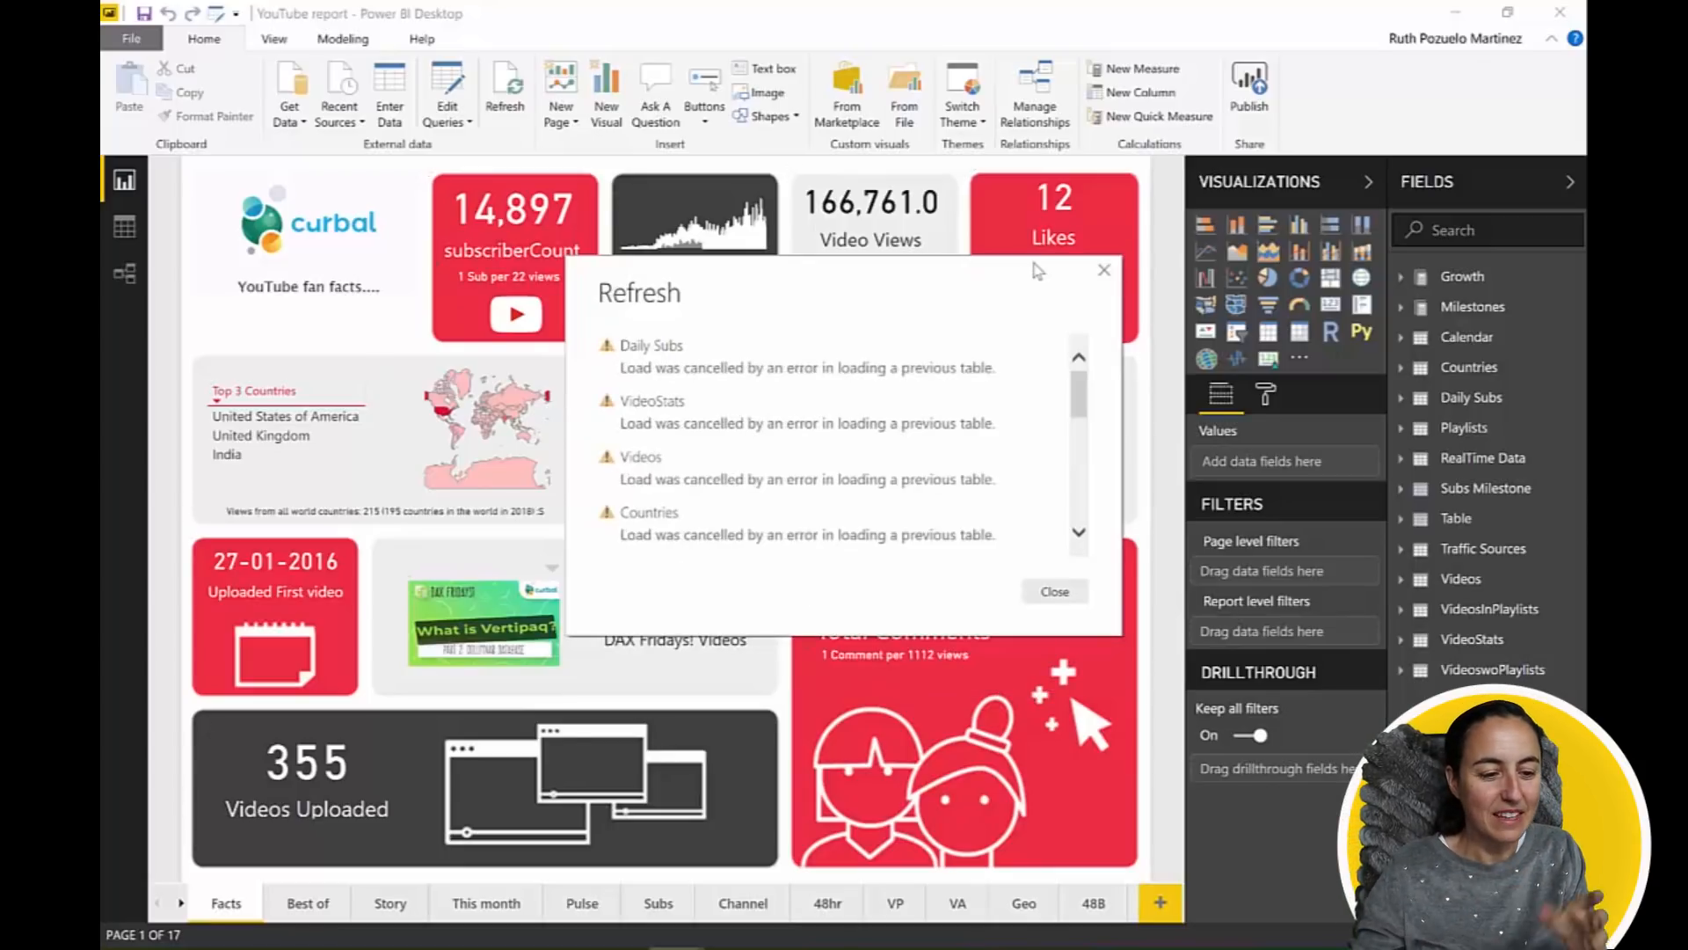
{"action": "scroll", "scroll_direction": "down", "scroll_amount": 3}
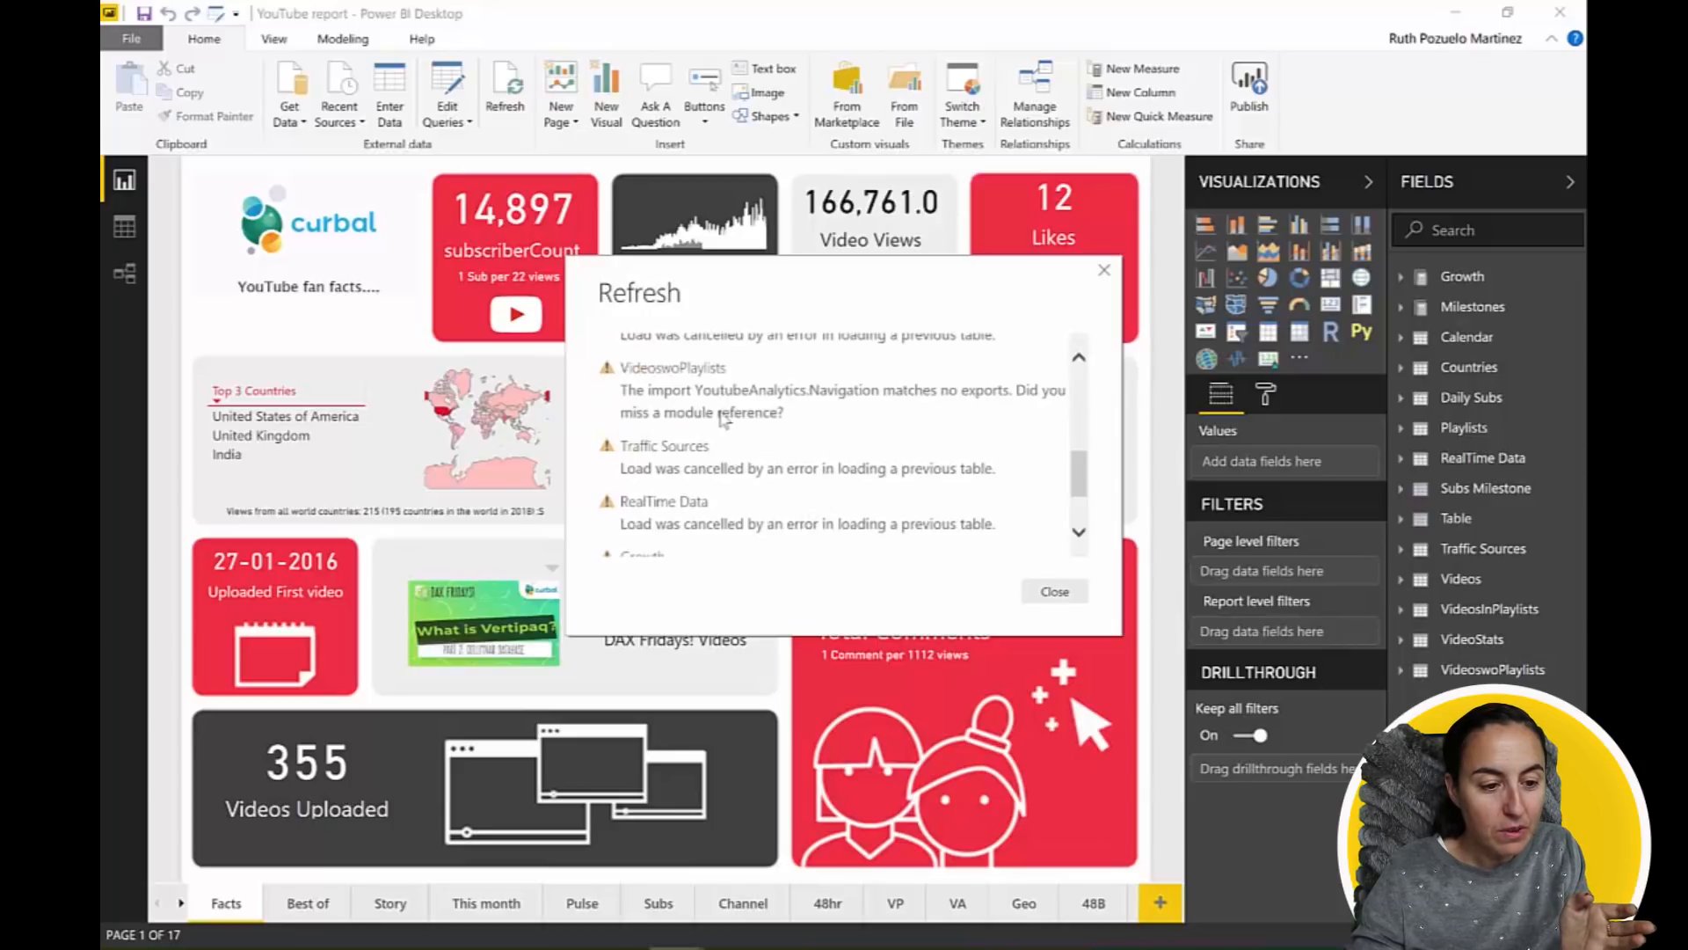
{"action": "scroll", "scroll_direction": "down", "scroll_amount": 3}
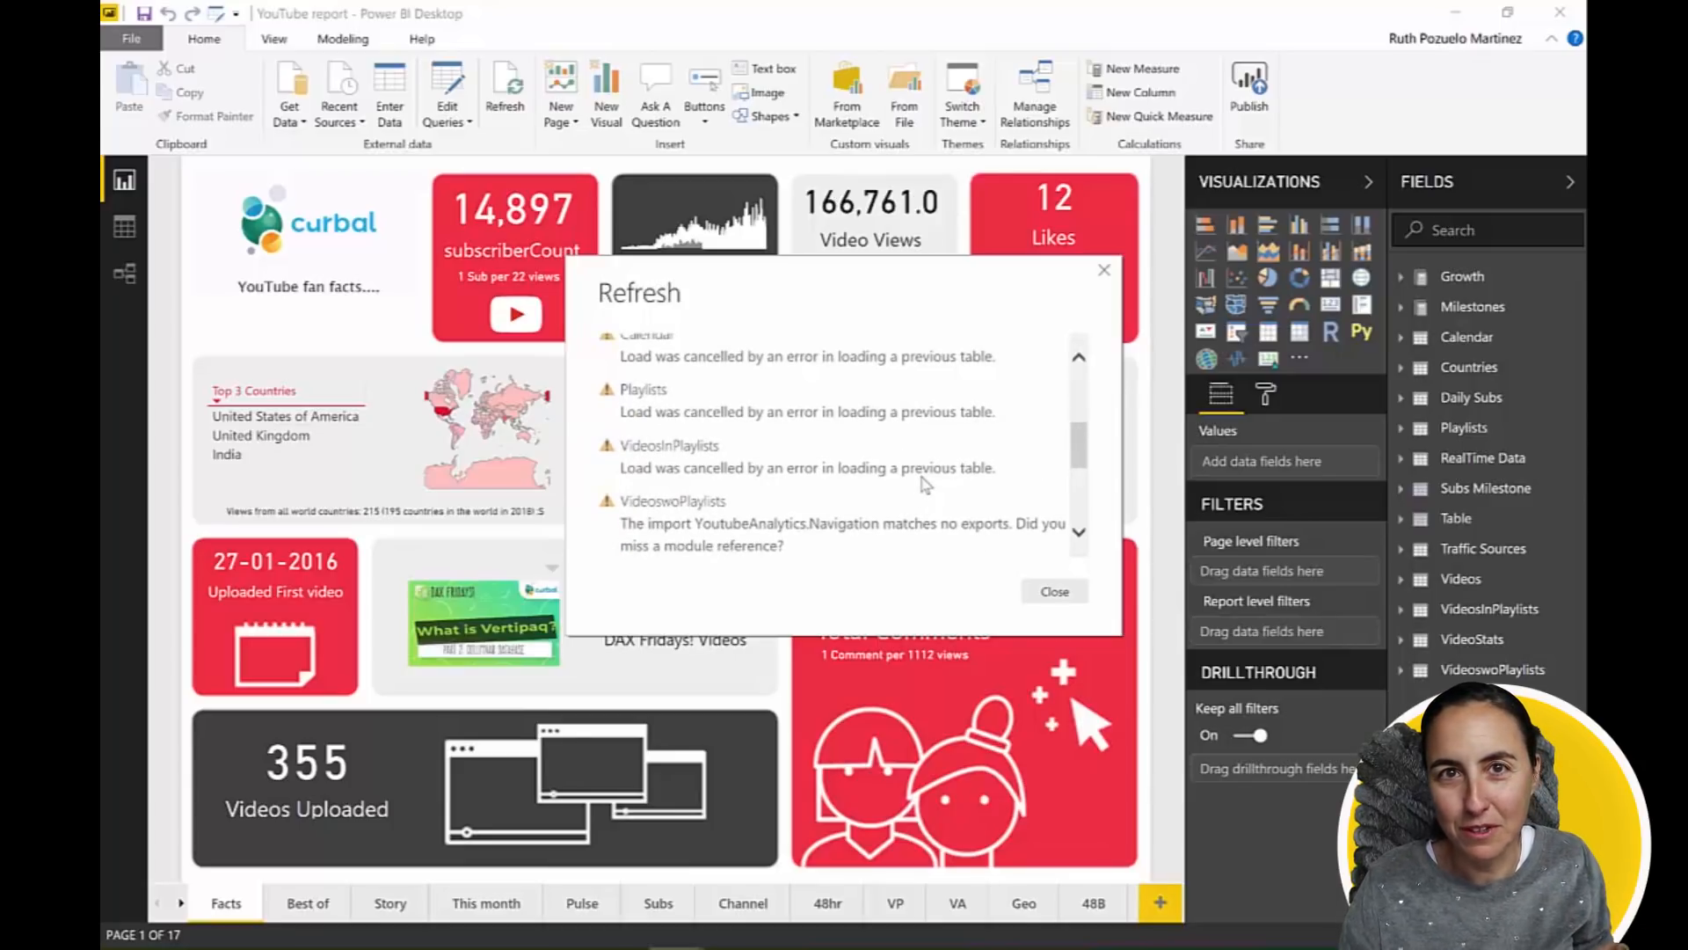
{"action": "mouse_move", "coordinate": [909, 431]}
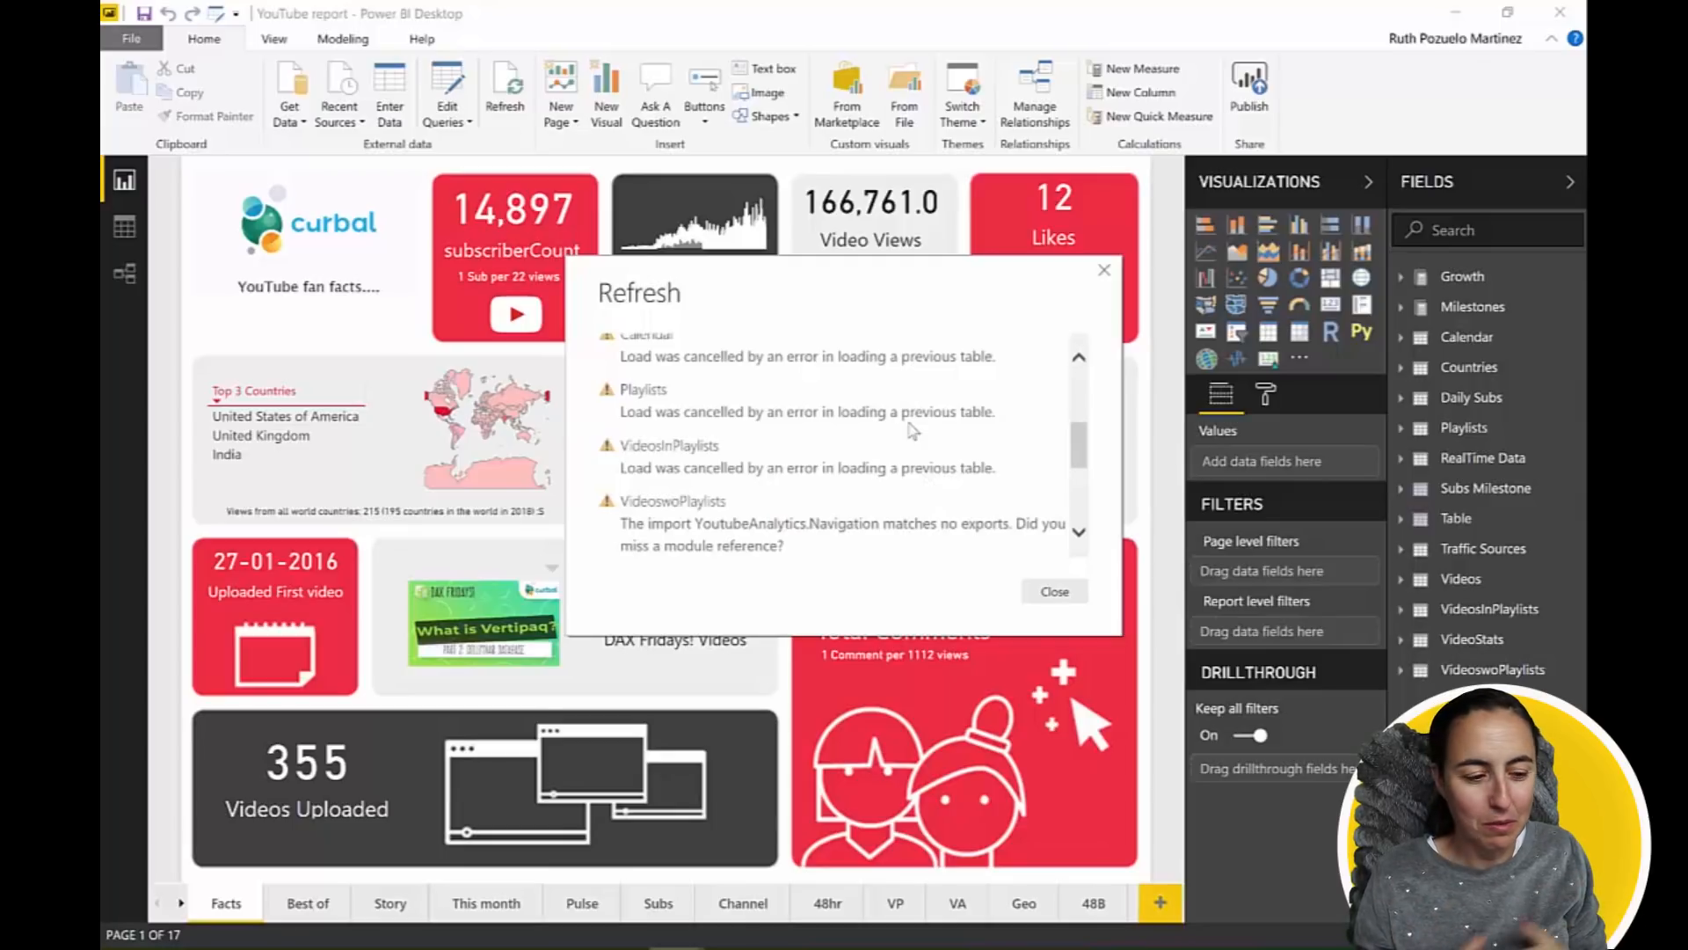